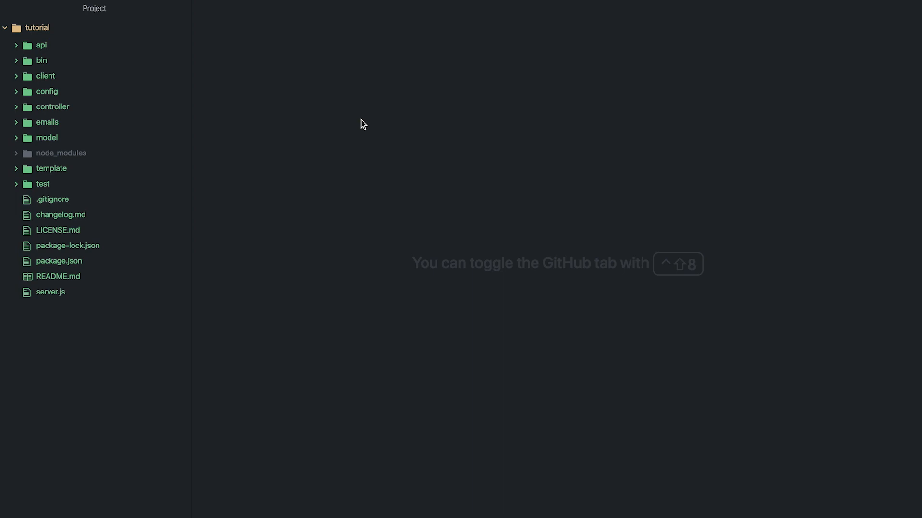
{"action": "mouse_move", "coordinate": [463, 125]}
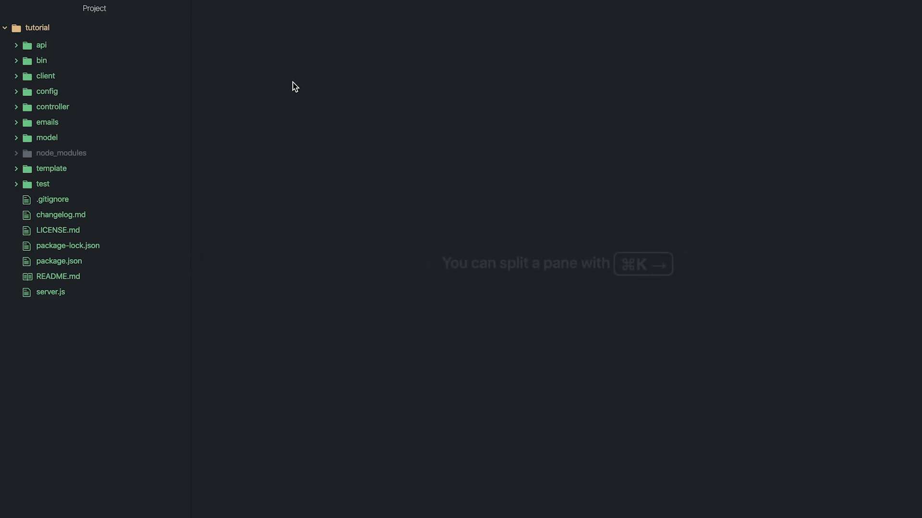
{"action": "mouse_move", "coordinate": [67, 34]}
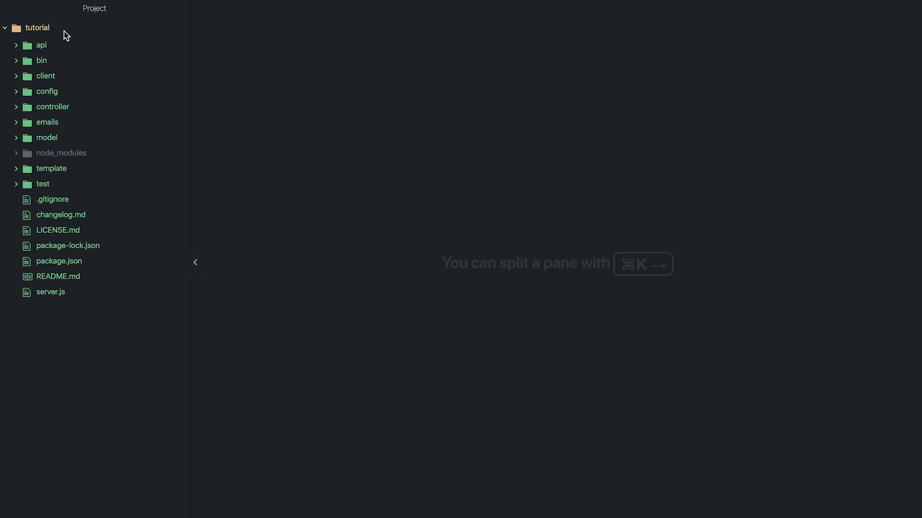
{"action": "mouse_move", "coordinate": [107, 93]}
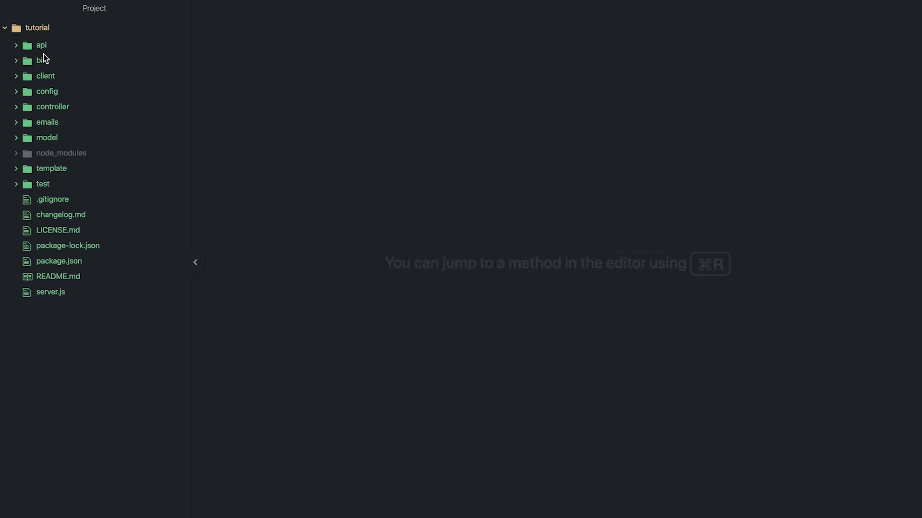
{"action": "mouse_move", "coordinate": [41, 61]}
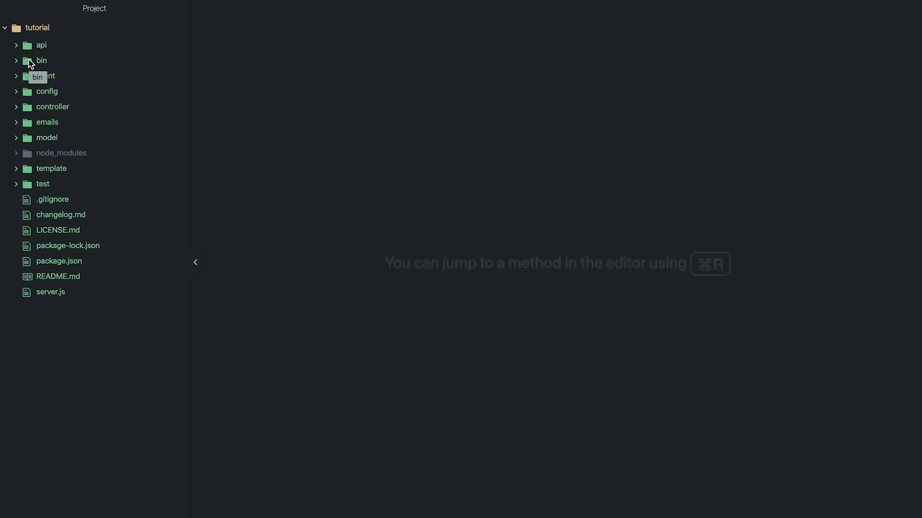
{"action": "mouse_move", "coordinate": [133, 65]}
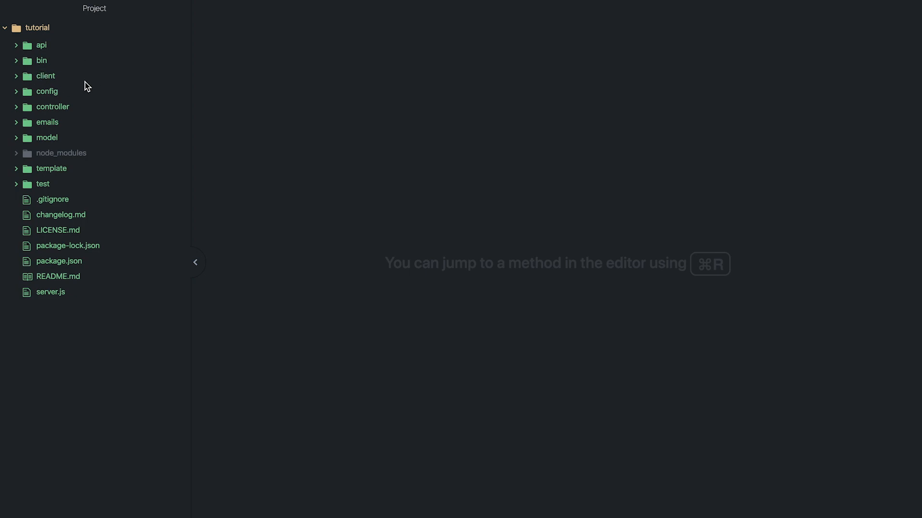
{"action": "mouse_move", "coordinate": [70, 76]}
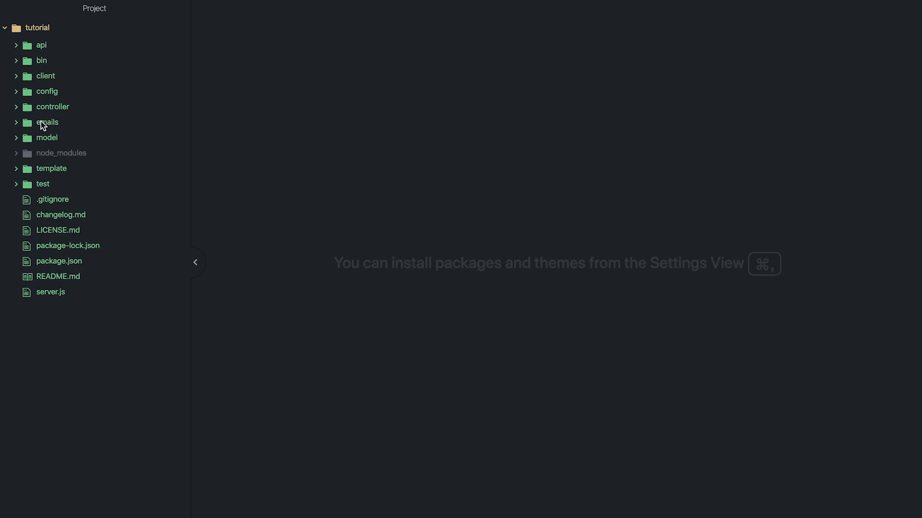
{"action": "mouse_move", "coordinate": [41, 141]}
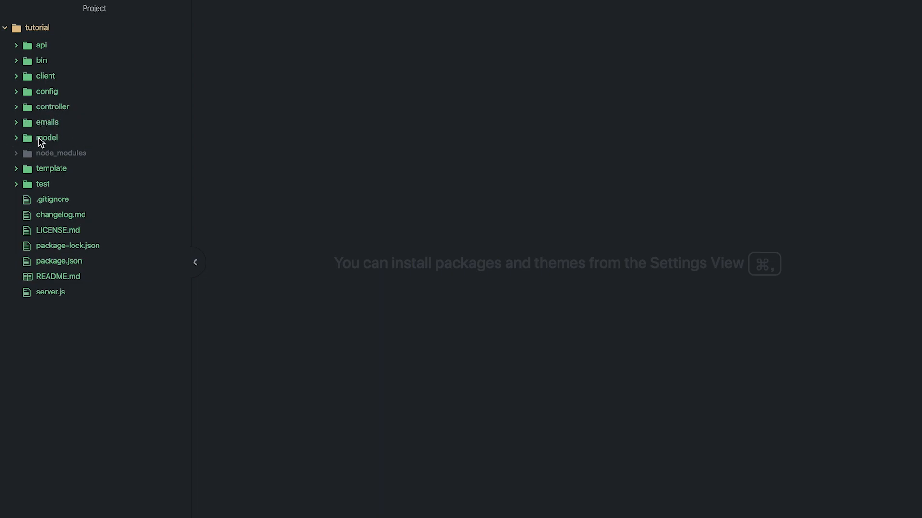
{"action": "mouse_move", "coordinate": [107, 158]}
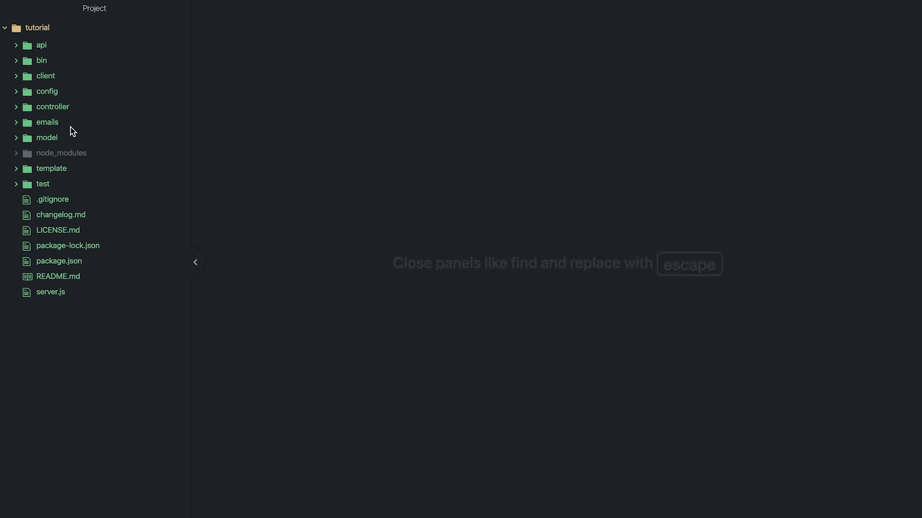
{"action": "mouse_move", "coordinate": [46, 183]}
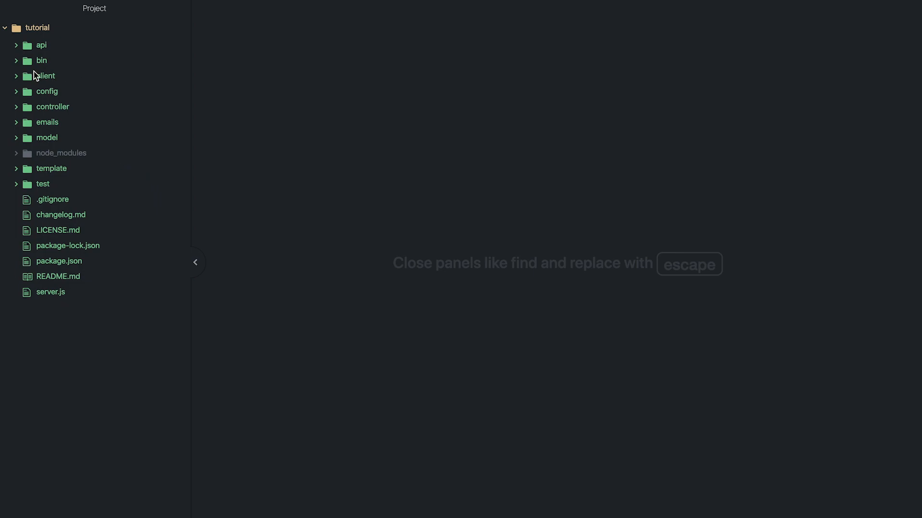
{"action": "mouse_move", "coordinate": [45, 76]}
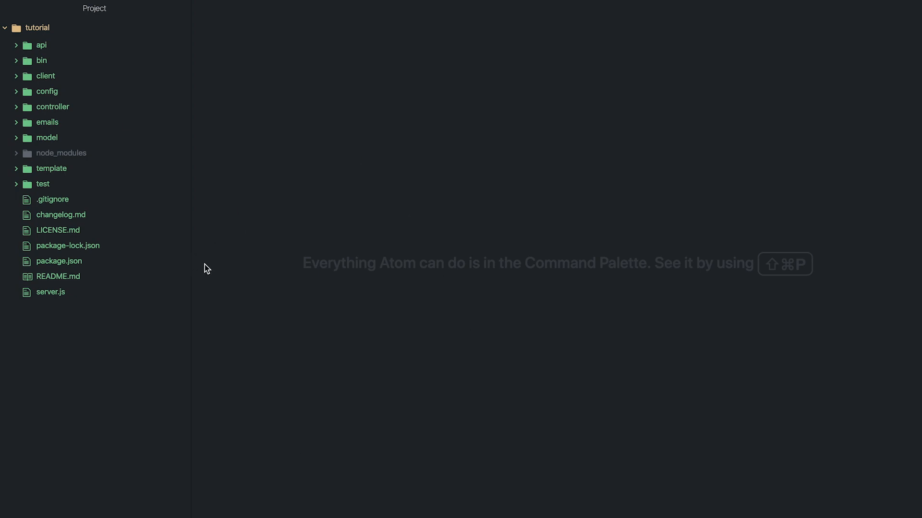
{"action": "mouse_move", "coordinate": [574, 200]}
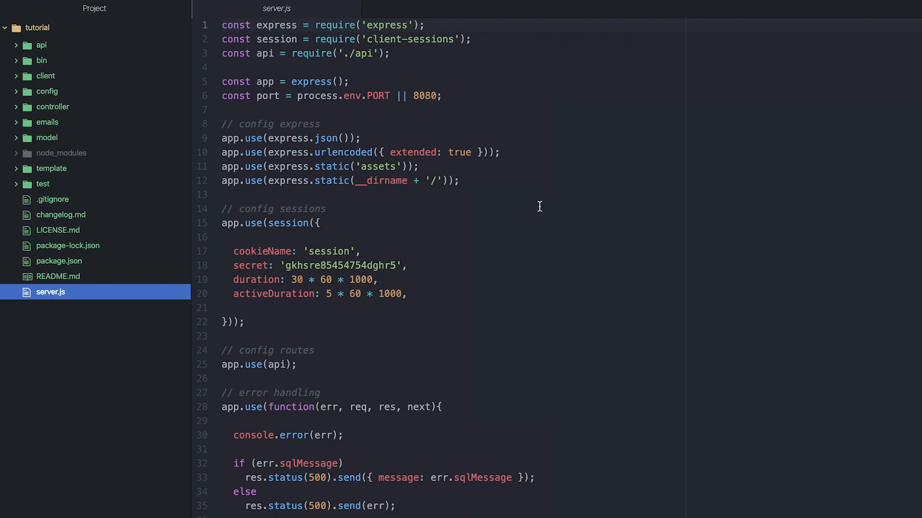
{"action": "mouse_move", "coordinate": [582, 65]}
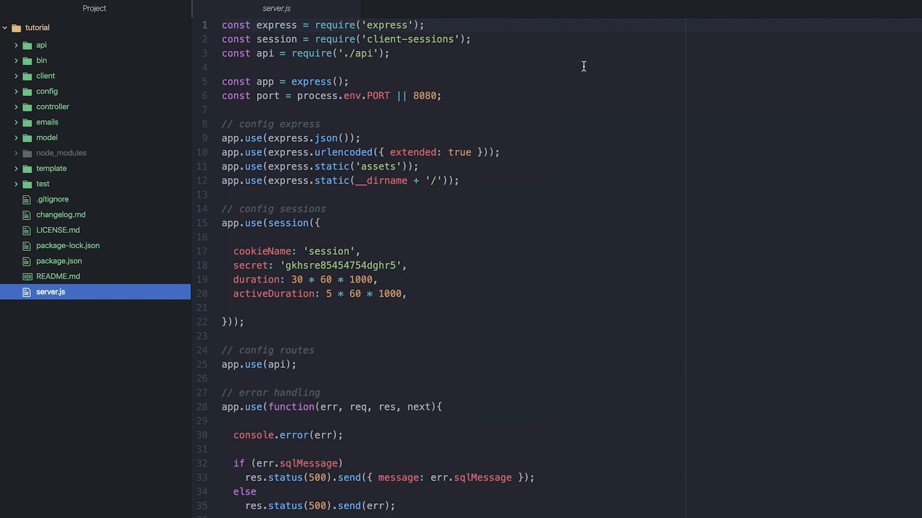
{"action": "mouse_move", "coordinate": [567, 106]}
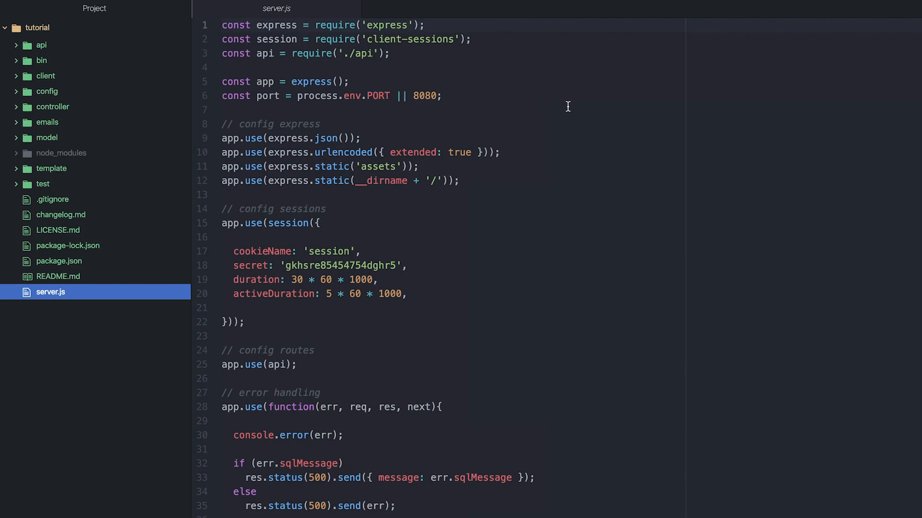
{"action": "scroll", "scroll_direction": "down", "scroll_amount": 3}
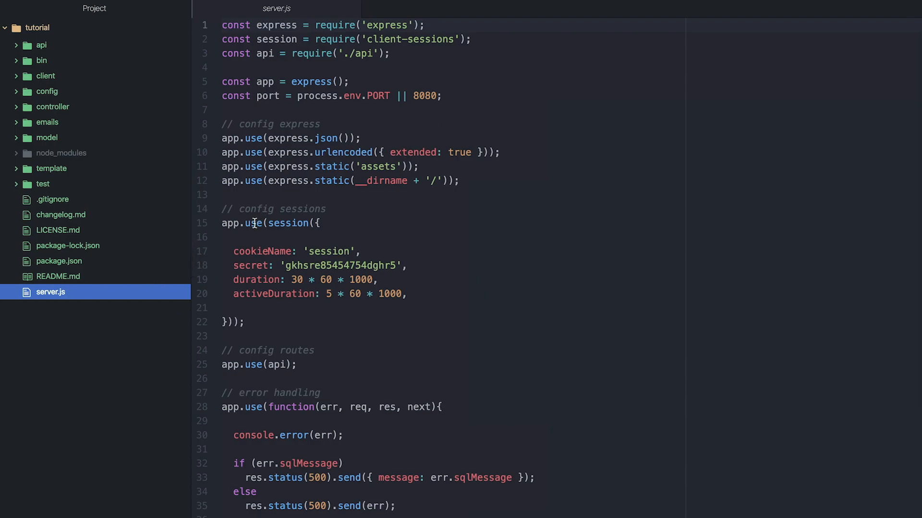
{"action": "mouse_move", "coordinate": [479, 275]}
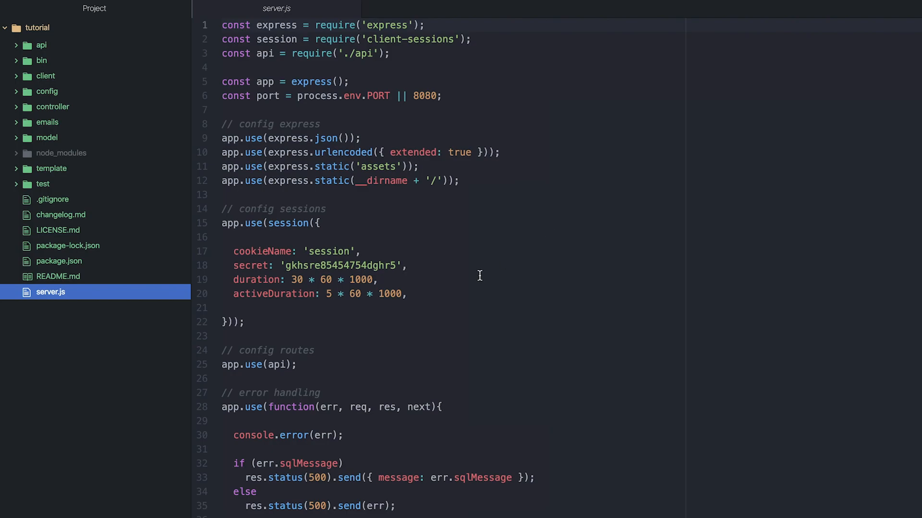
{"action": "scroll", "scroll_direction": "down", "scroll_amount": 3}
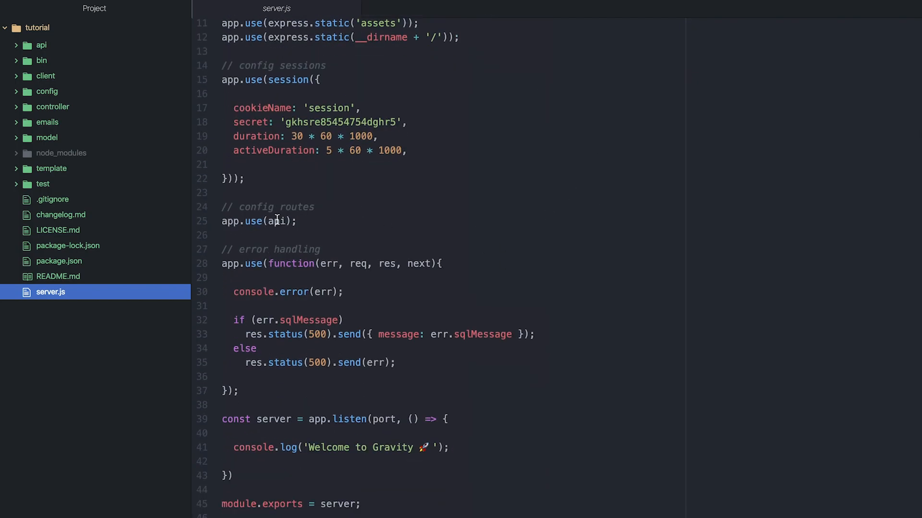
{"action": "mouse_move", "coordinate": [488, 301]}
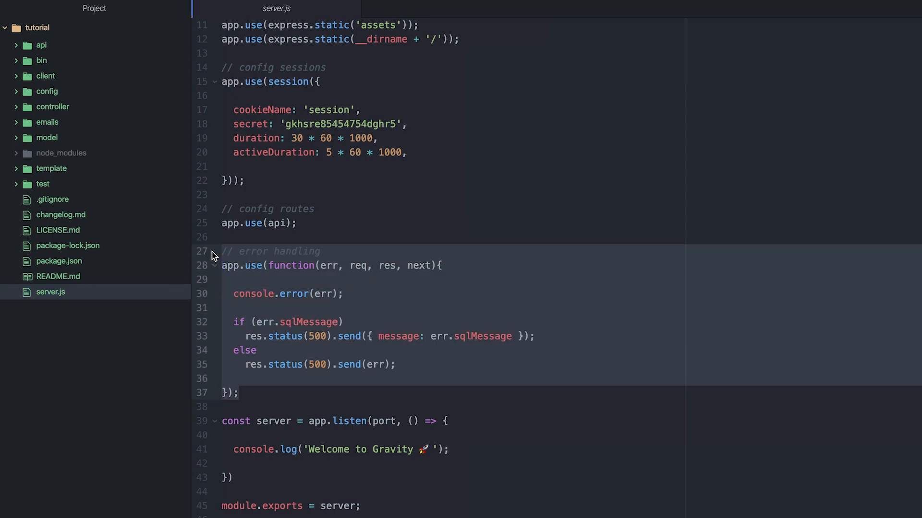
{"action": "left_click", "coordinate": [222, 251]}
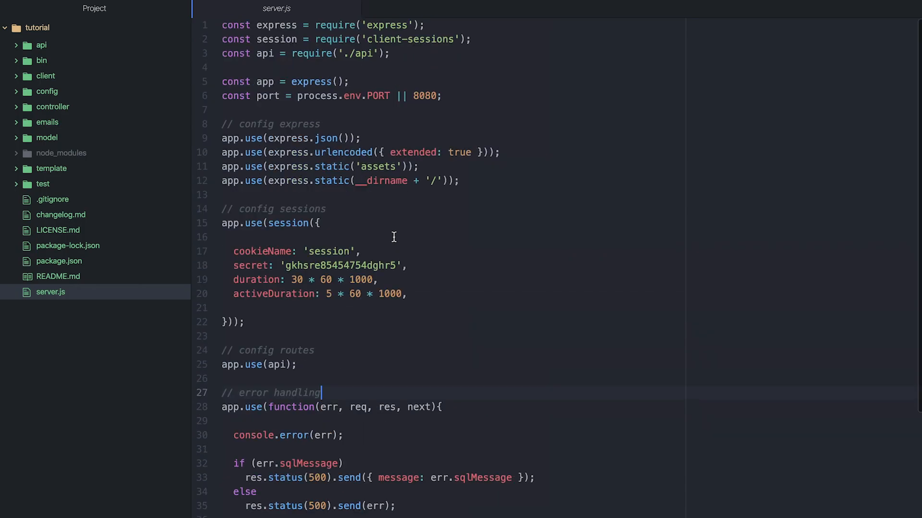
{"action": "mouse_move", "coordinate": [548, 308]}
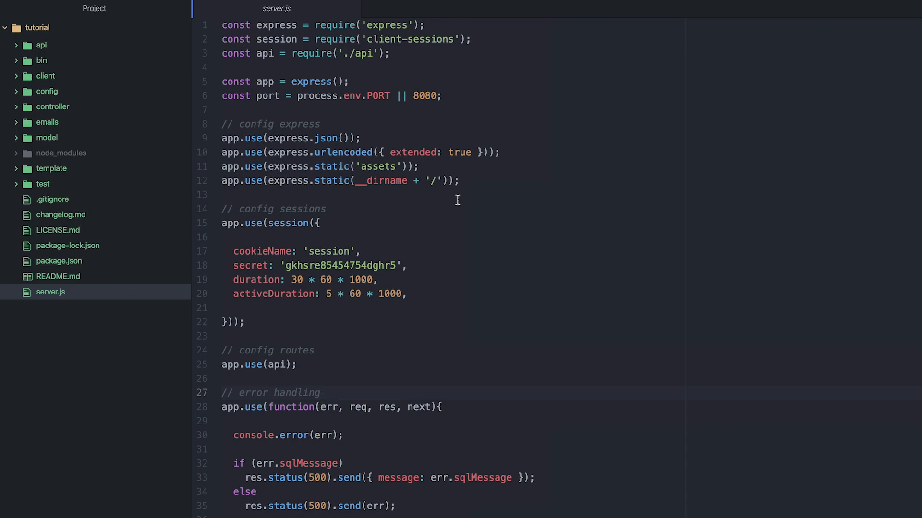
{"action": "scroll", "scroll_direction": "down", "scroll_amount": 3}
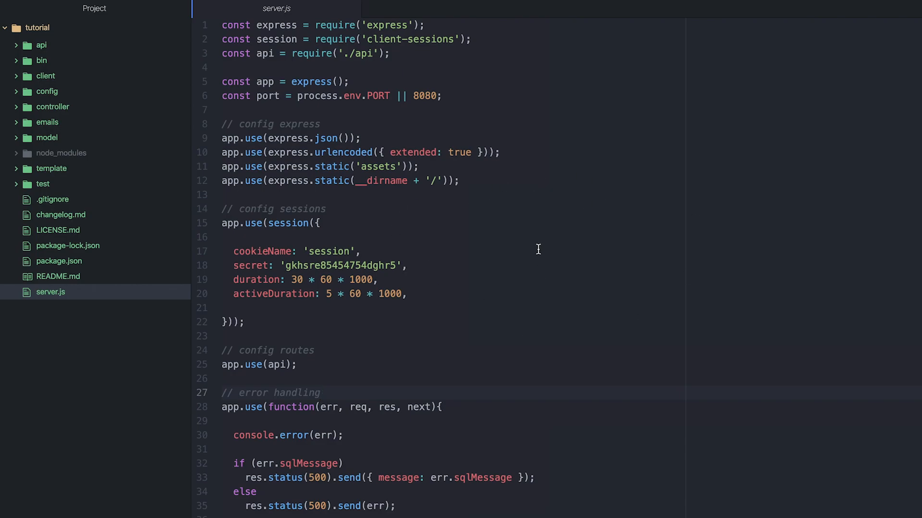
{"action": "mouse_move", "coordinate": [412, 257]}
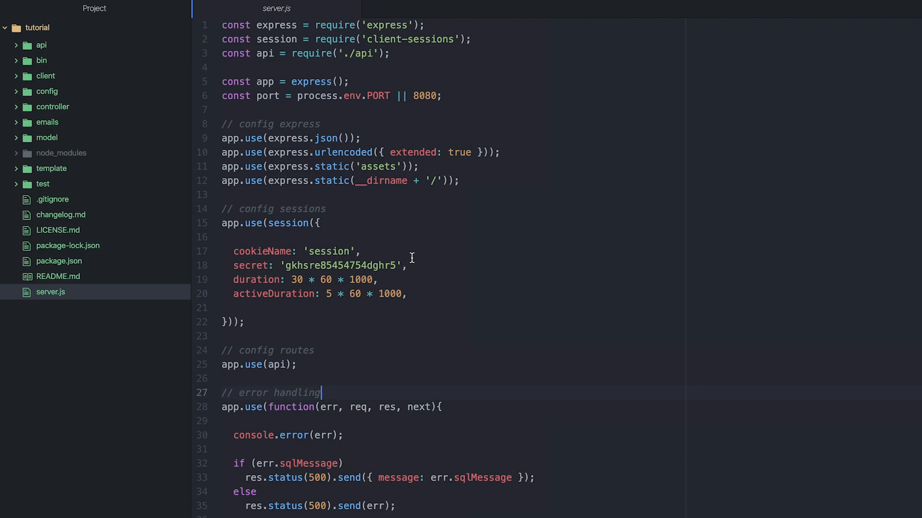
{"action": "mouse_move", "coordinate": [501, 271]}
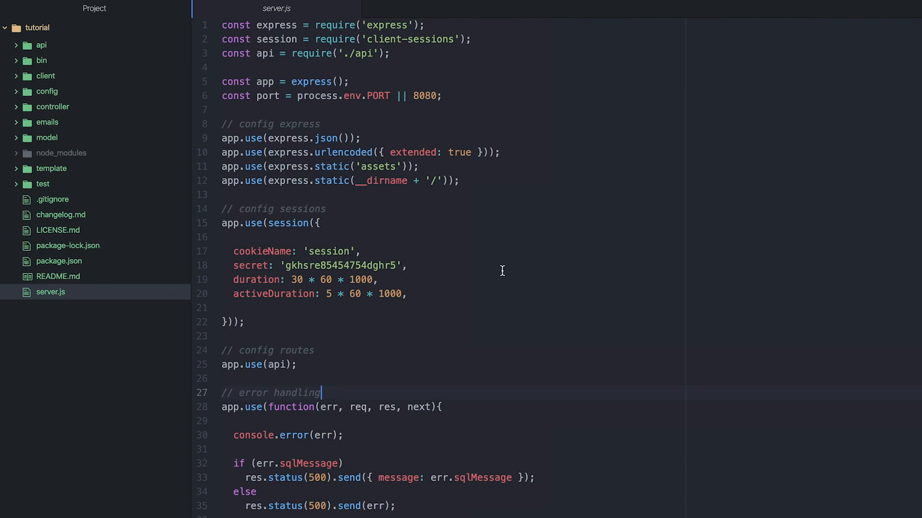
{"action": "mouse_move", "coordinate": [832, 189]}
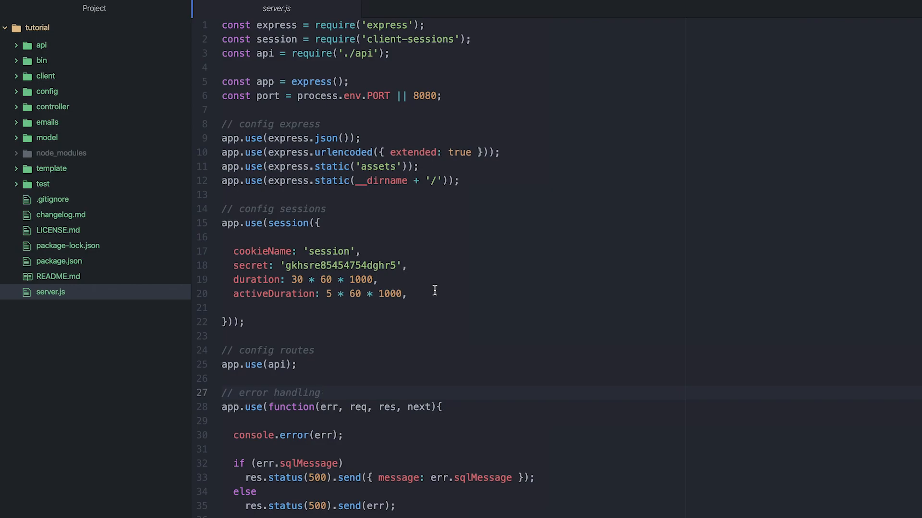
{"action": "mouse_move", "coordinate": [404, 160]}
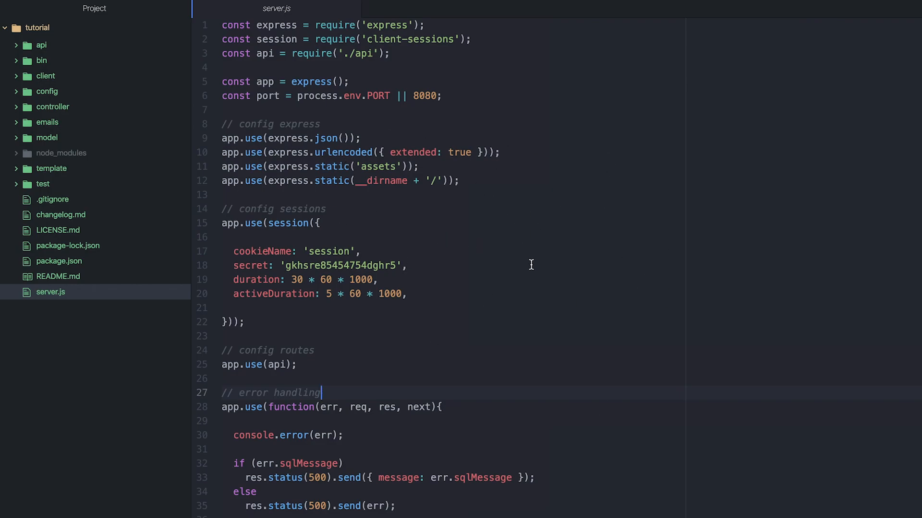
{"action": "mouse_move", "coordinate": [391, 170]}
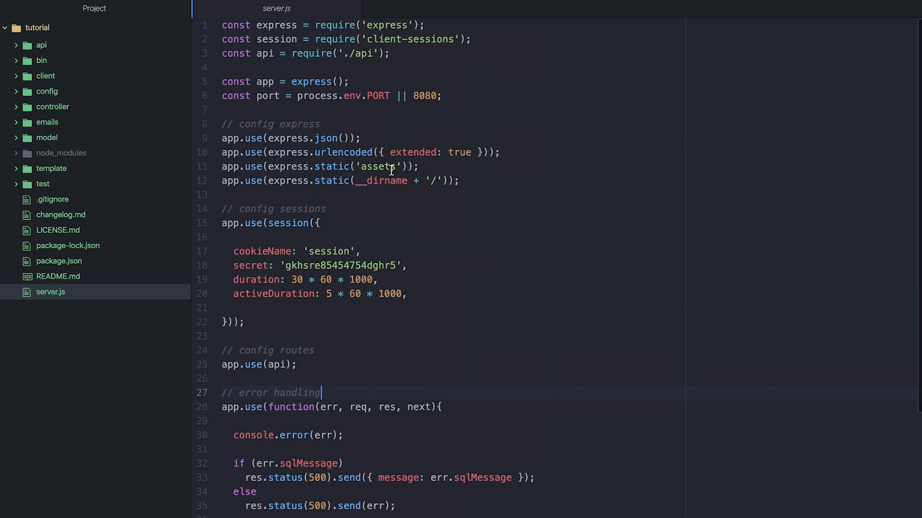
{"action": "mouse_move", "coordinate": [350, 9]}
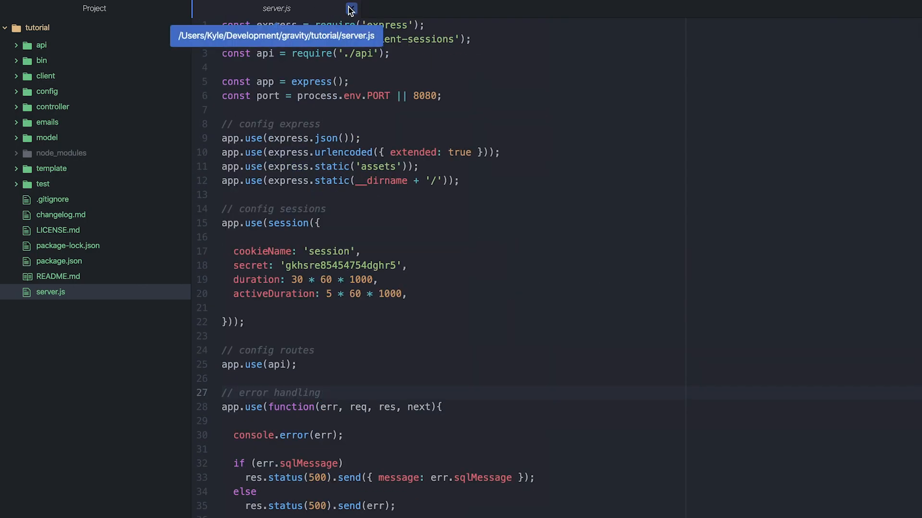
{"action": "left_click", "coordinate": [351, 8]}
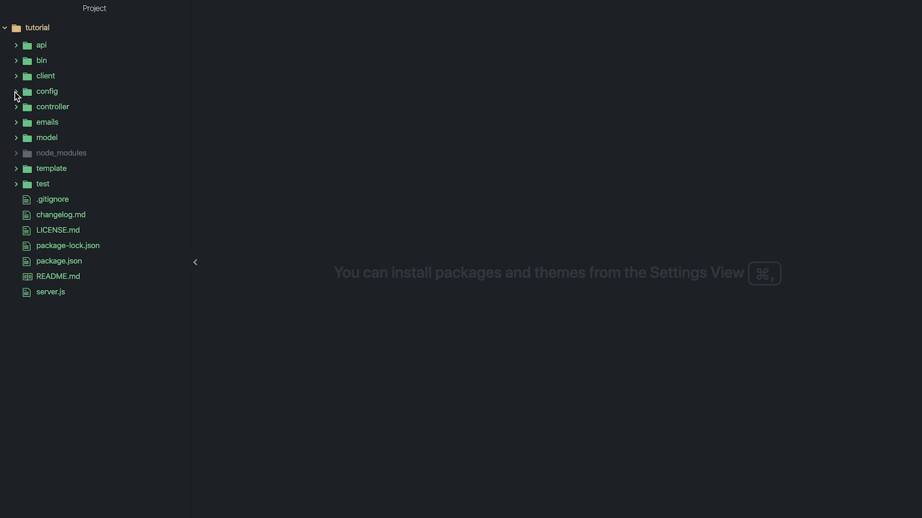
{"action": "left_click", "coordinate": [47, 92]}
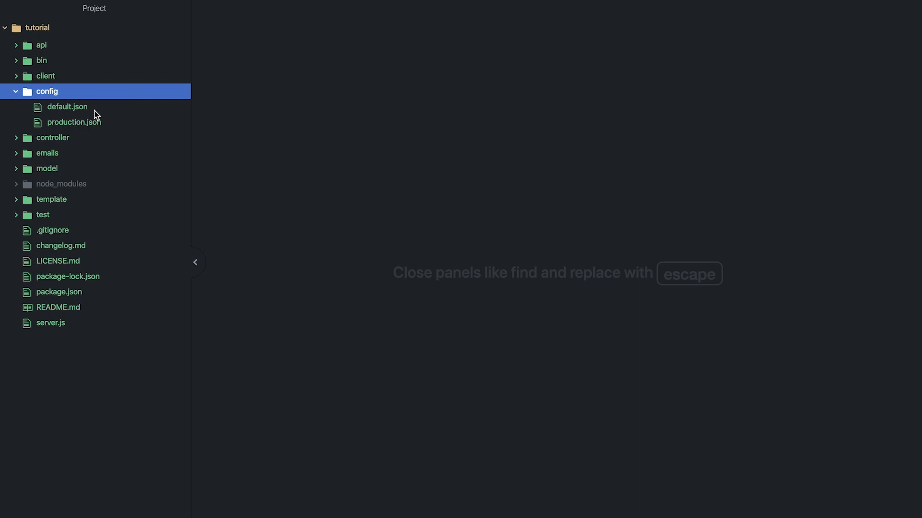
{"action": "left_click", "coordinate": [68, 107]}
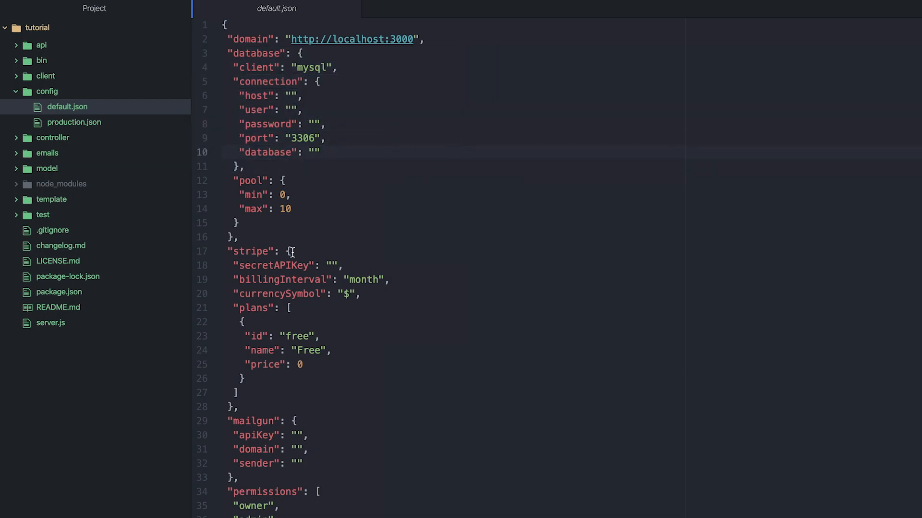
{"action": "scroll", "scroll_direction": "down", "scroll_amount": 3}
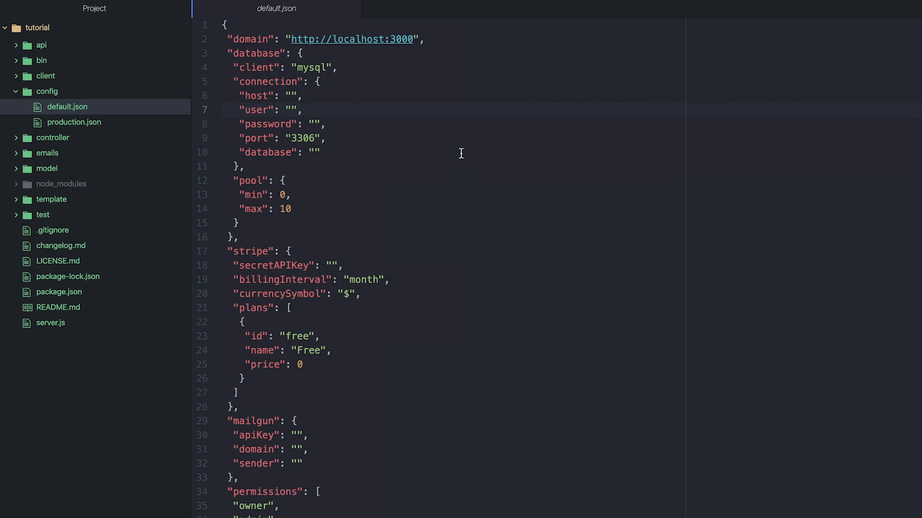
{"action": "left_click", "coordinate": [301, 110]}
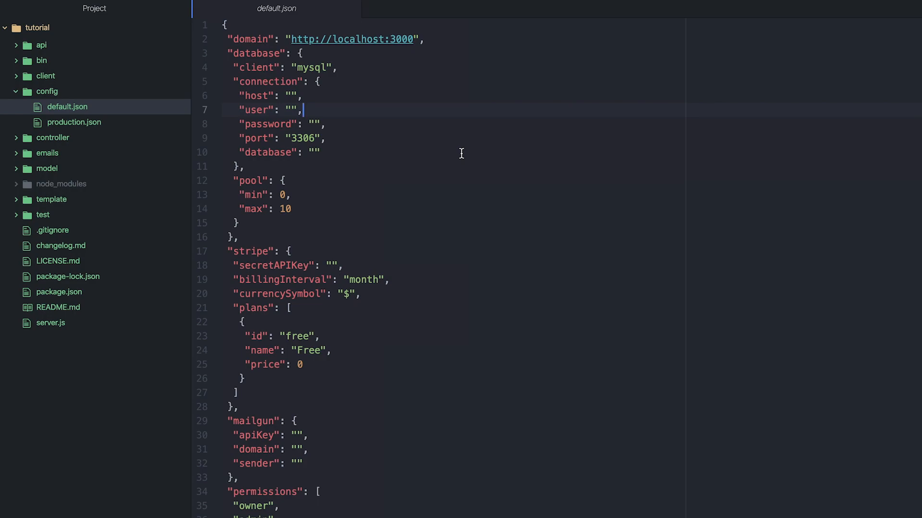
{"action": "mouse_move", "coordinate": [68, 84]}
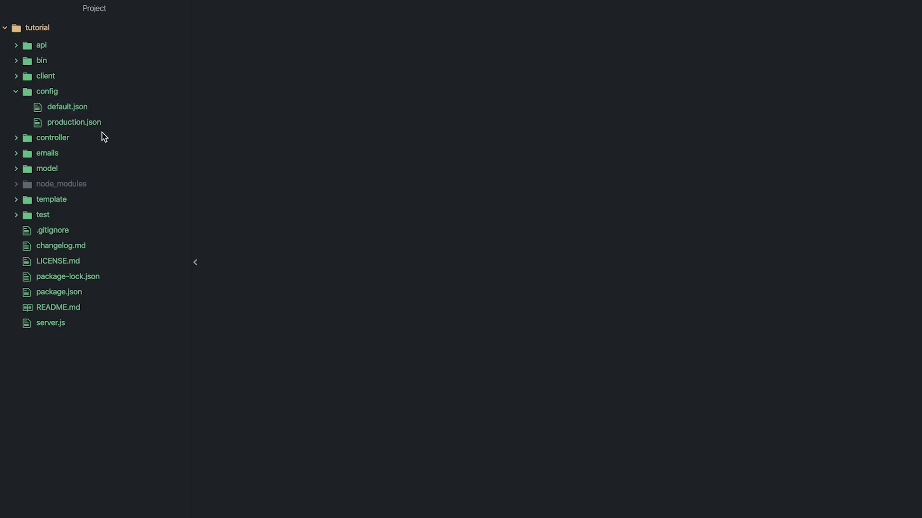
{"action": "left_click", "coordinate": [75, 123]}
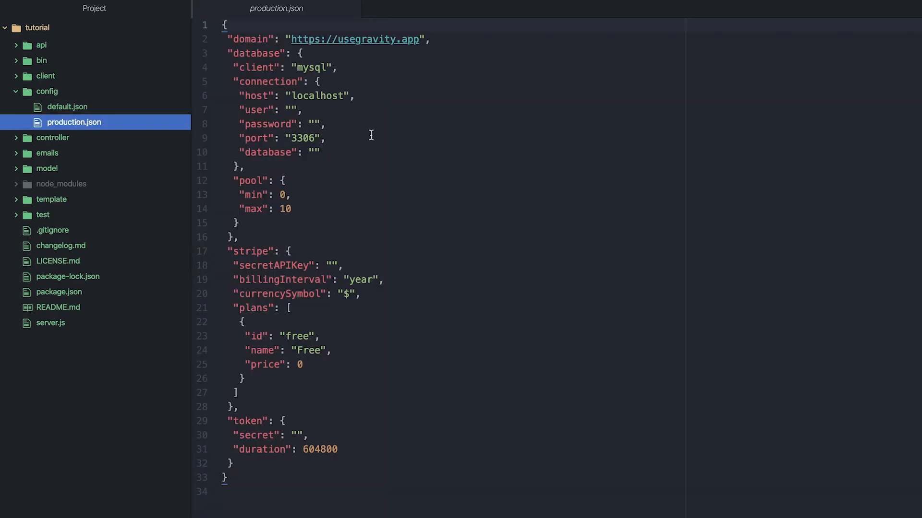
{"action": "mouse_move", "coordinate": [445, 171]}
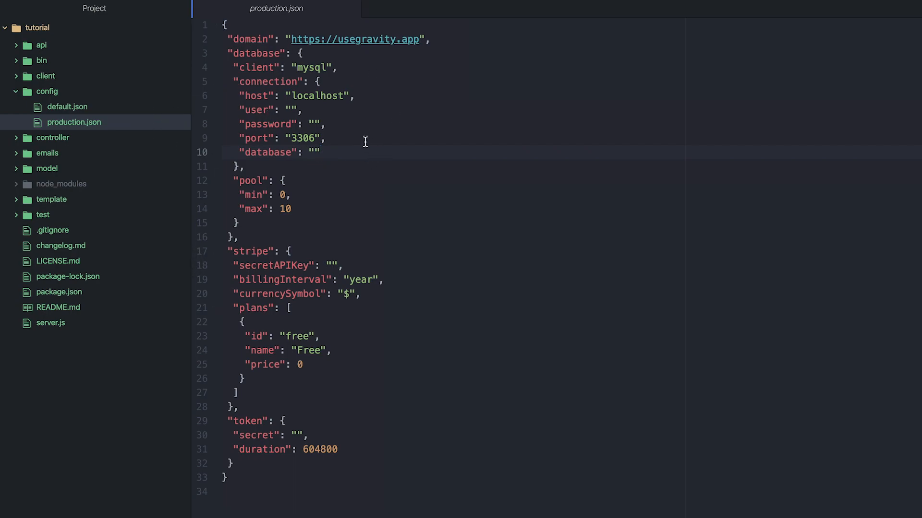
{"action": "mouse_move", "coordinate": [320, 65]}
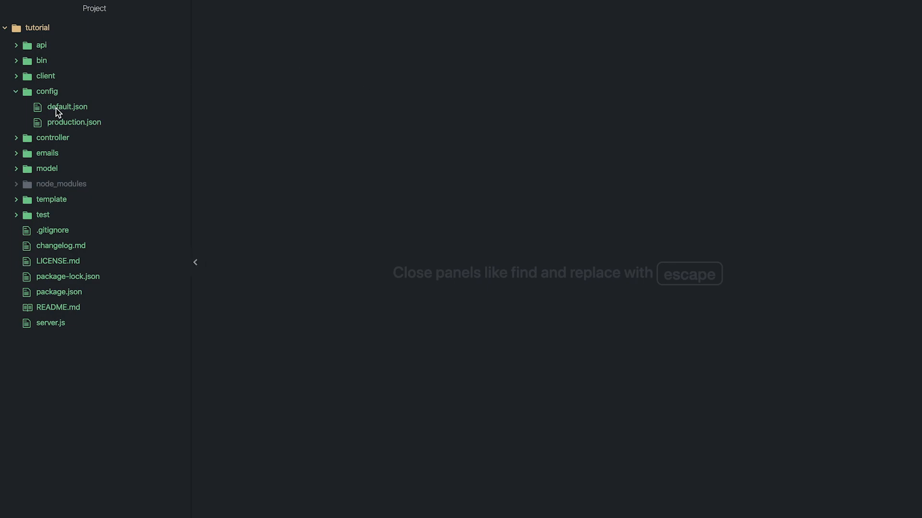
Collapse config and expand client > src > app in the tree view.
{"action": "left_click", "coordinate": [46, 92]}
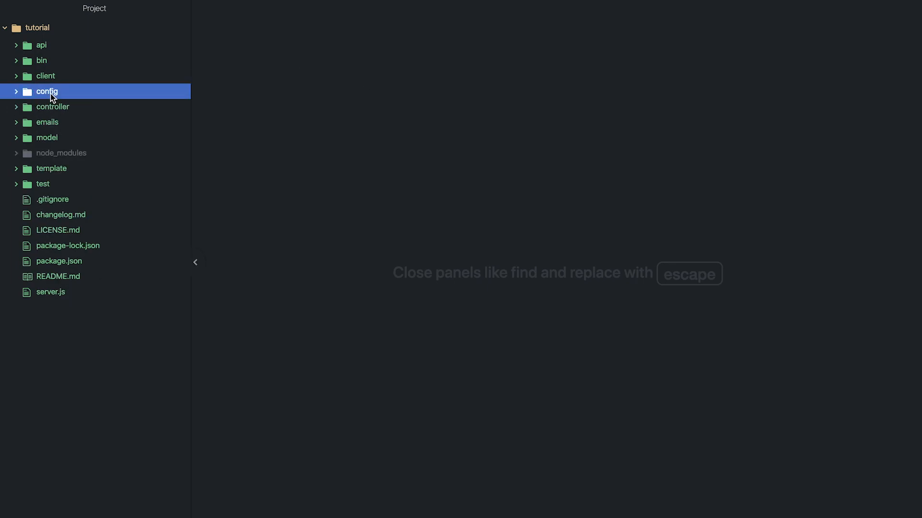
{"action": "left_click", "coordinate": [45, 76]}
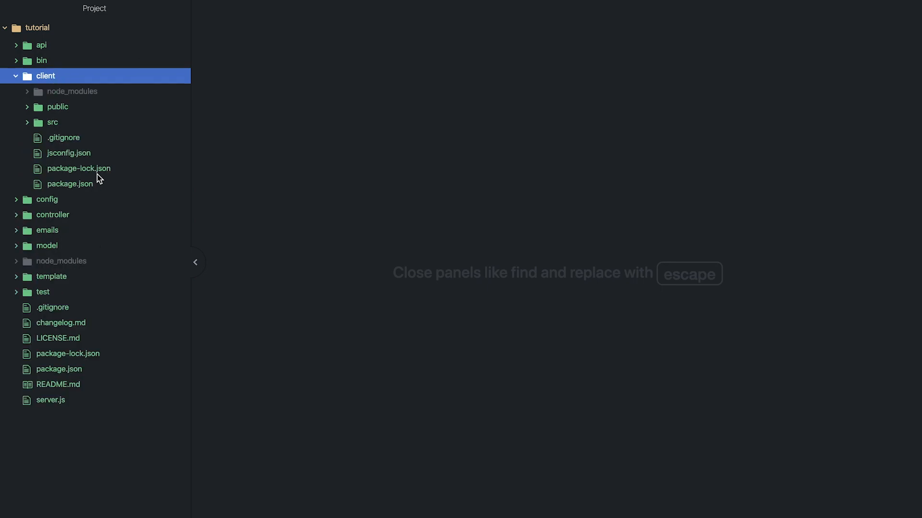
{"action": "mouse_move", "coordinate": [89, 33]}
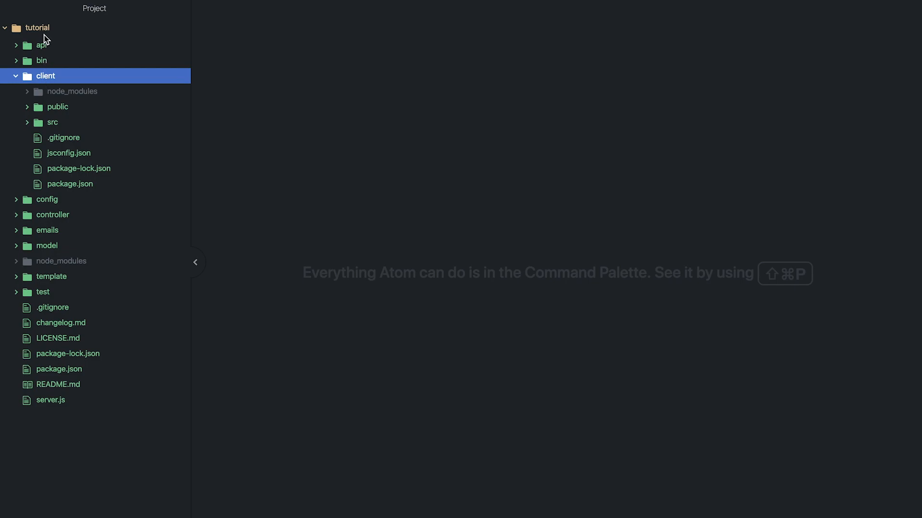
{"action": "mouse_move", "coordinate": [48, 37]}
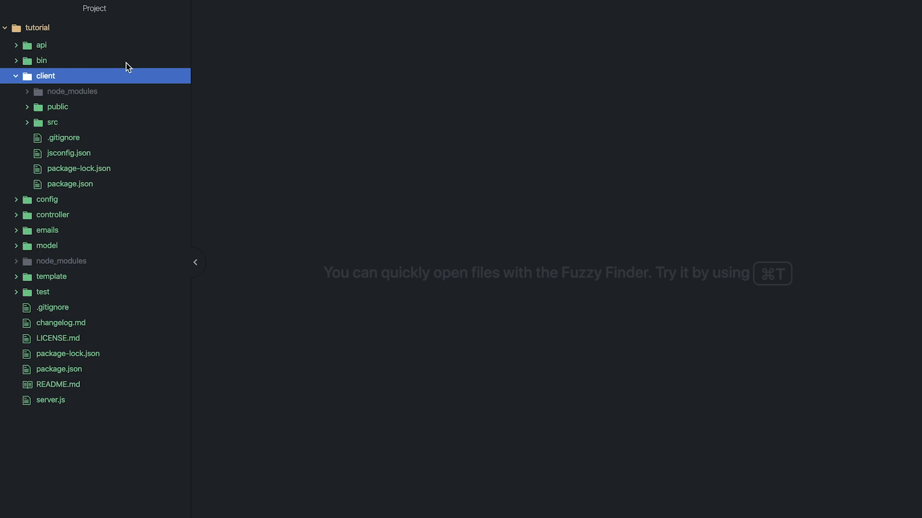
{"action": "mouse_move", "coordinate": [35, 106]}
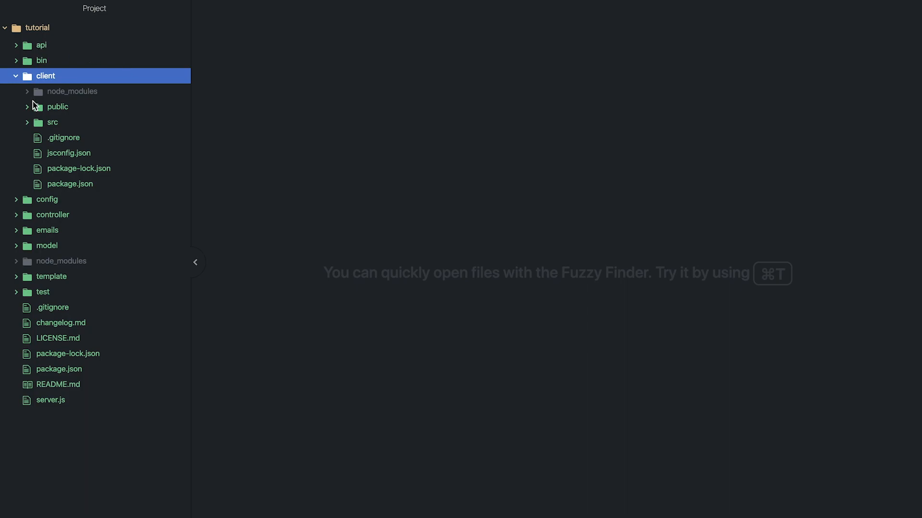
{"action": "mouse_move", "coordinate": [63, 229]}
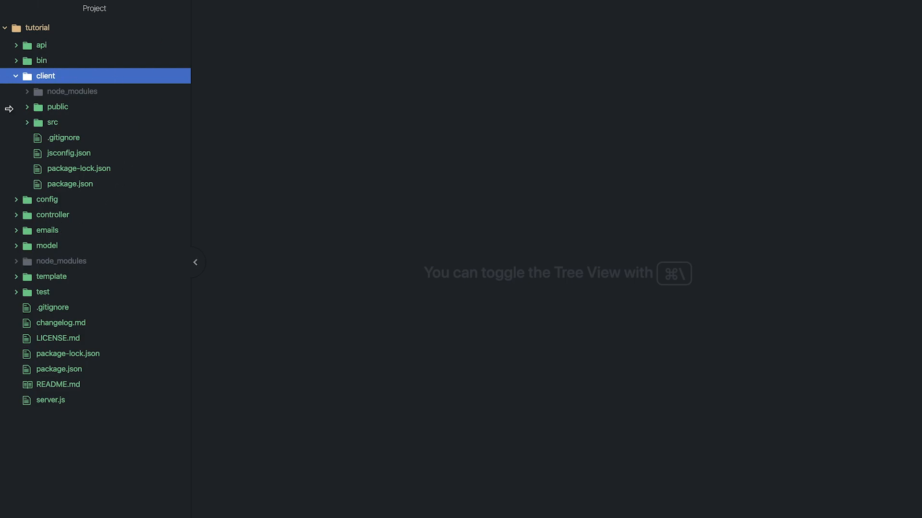
{"action": "mouse_move", "coordinate": [69, 130]}
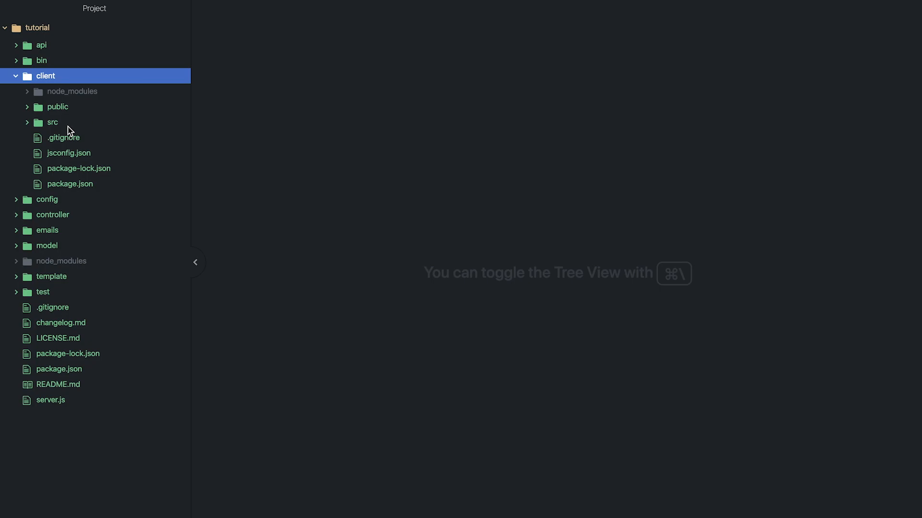
{"action": "left_click", "coordinate": [53, 122]}
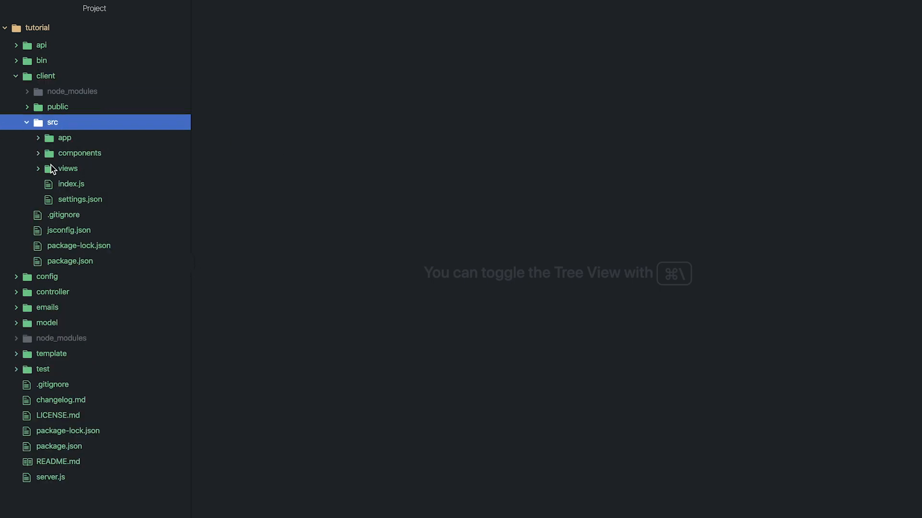
{"action": "left_click", "coordinate": [64, 138]}
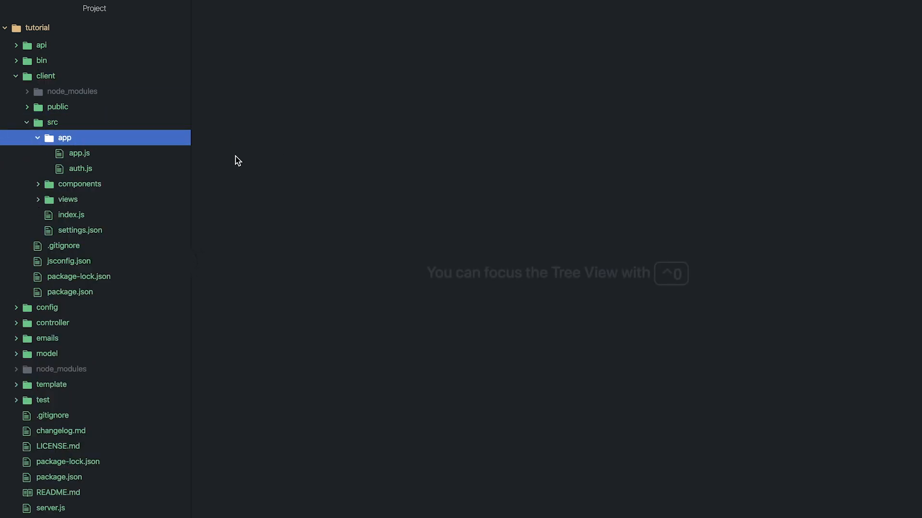
Open and scroll through app.js, then auth.js.
{"action": "left_click", "coordinate": [79, 154]}
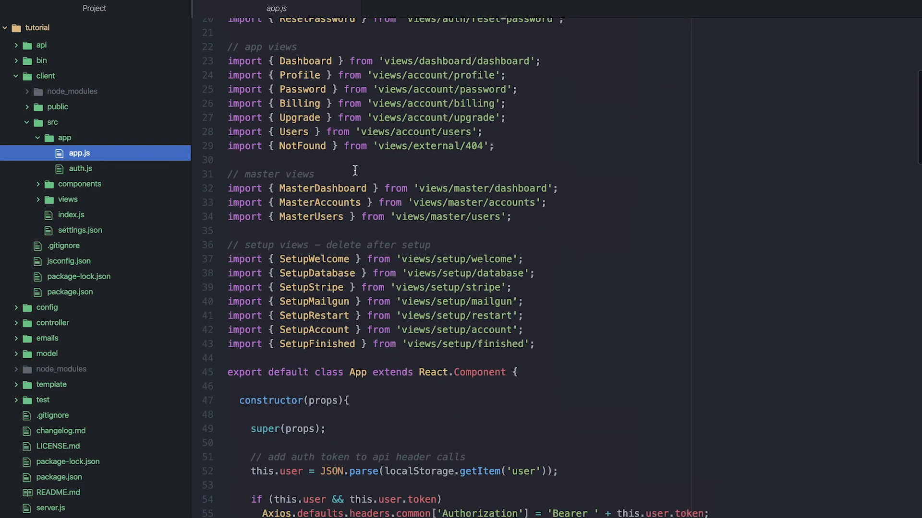
{"action": "scroll", "scroll_direction": "down", "scroll_amount": 3}
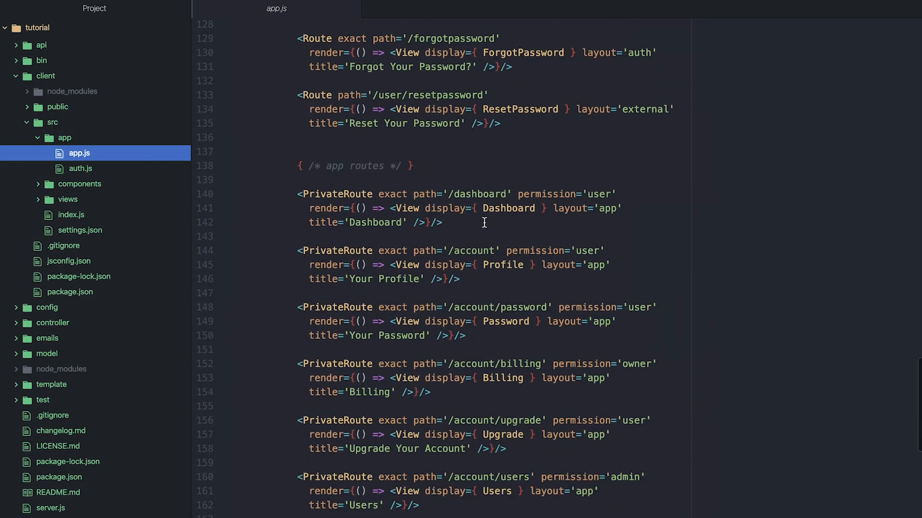
{"action": "scroll", "scroll_direction": "down", "scroll_amount": 3}
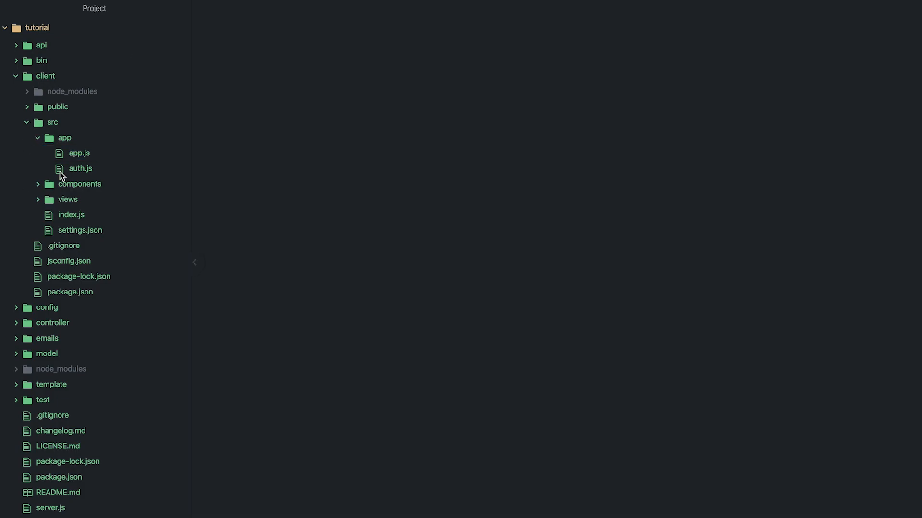
{"action": "left_click", "coordinate": [81, 169]}
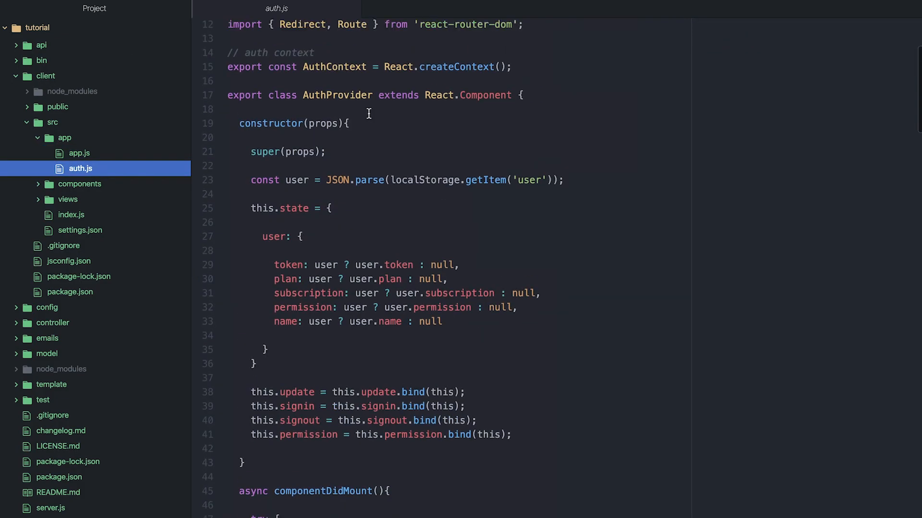
{"action": "scroll", "scroll_direction": "down", "scroll_amount": 3}
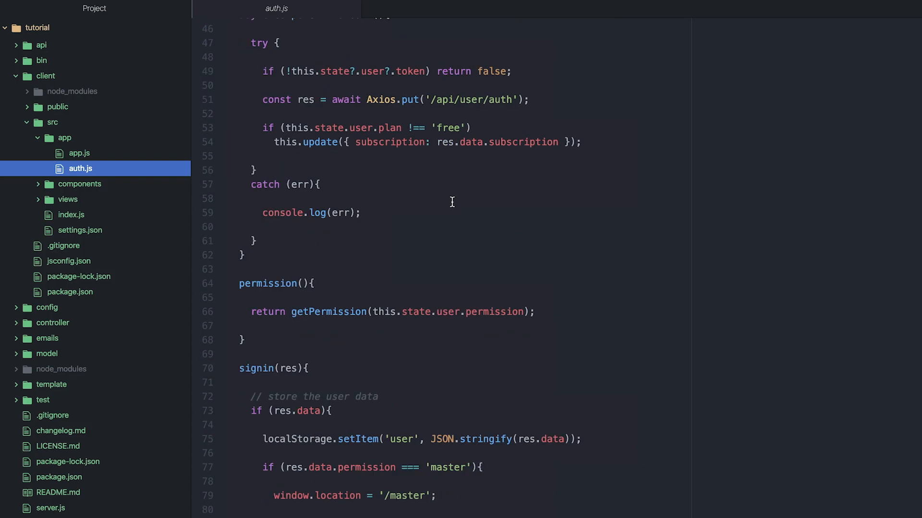
{"action": "scroll", "scroll_direction": "down", "scroll_amount": 3}
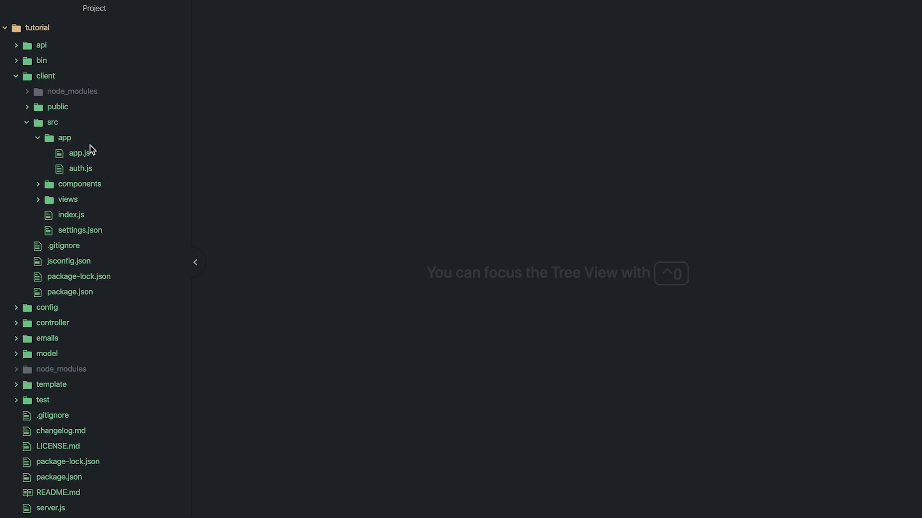
Collapse app, expand components > chart, and read through chart.js.
{"action": "left_click", "coordinate": [65, 138]}
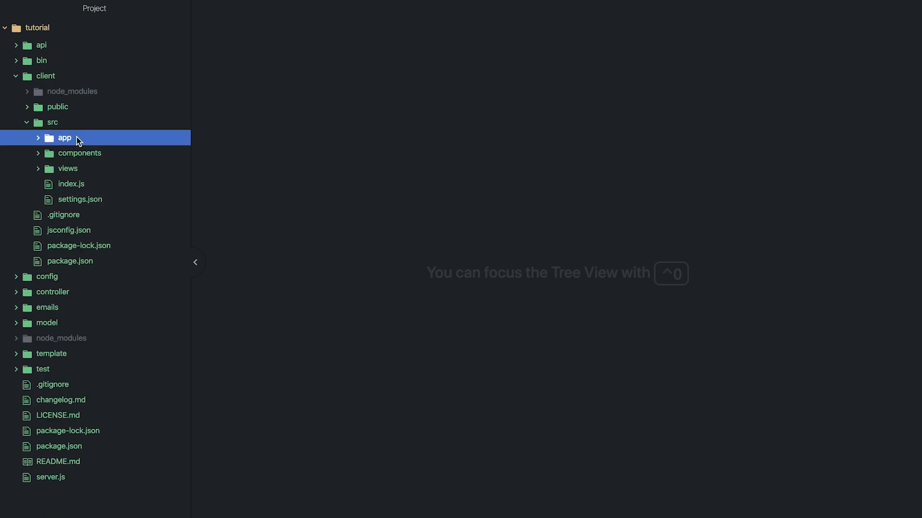
{"action": "left_click", "coordinate": [79, 152]}
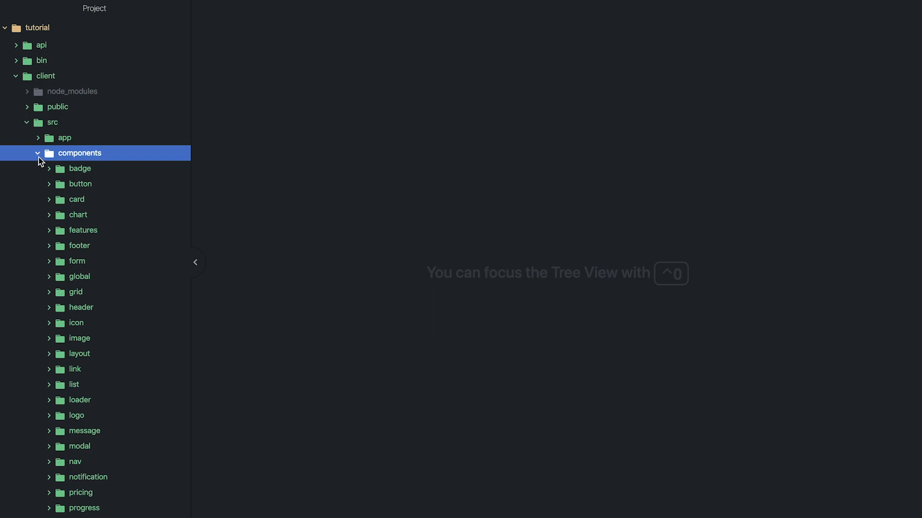
{"action": "scroll", "scroll_direction": "down", "scroll_amount": 3}
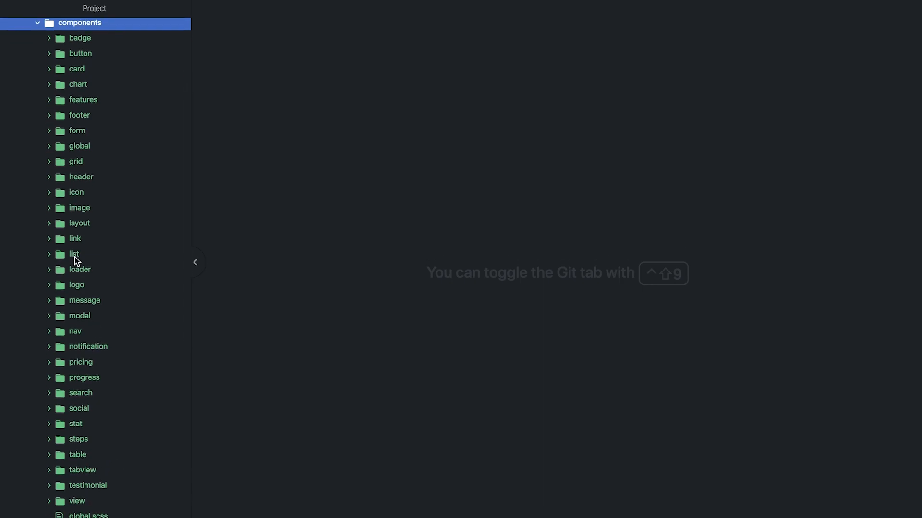
{"action": "mouse_move", "coordinate": [78, 74]}
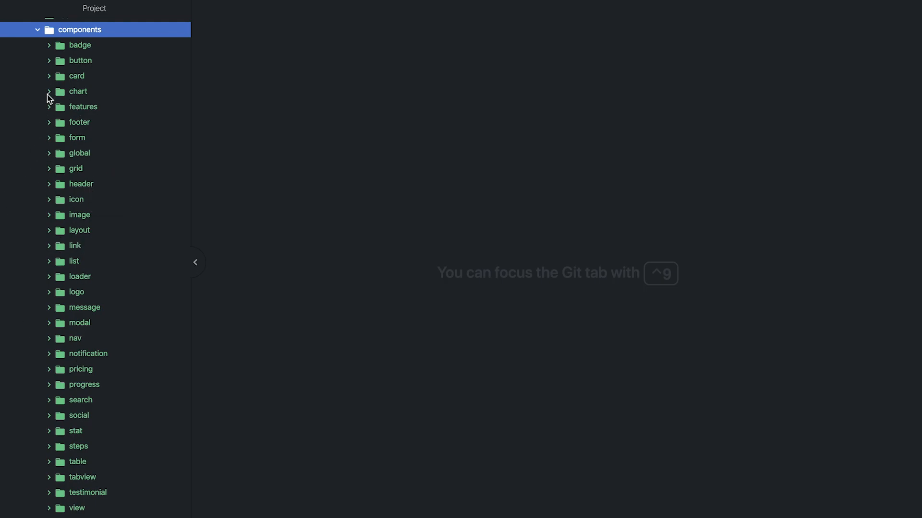
{"action": "left_click", "coordinate": [77, 91]}
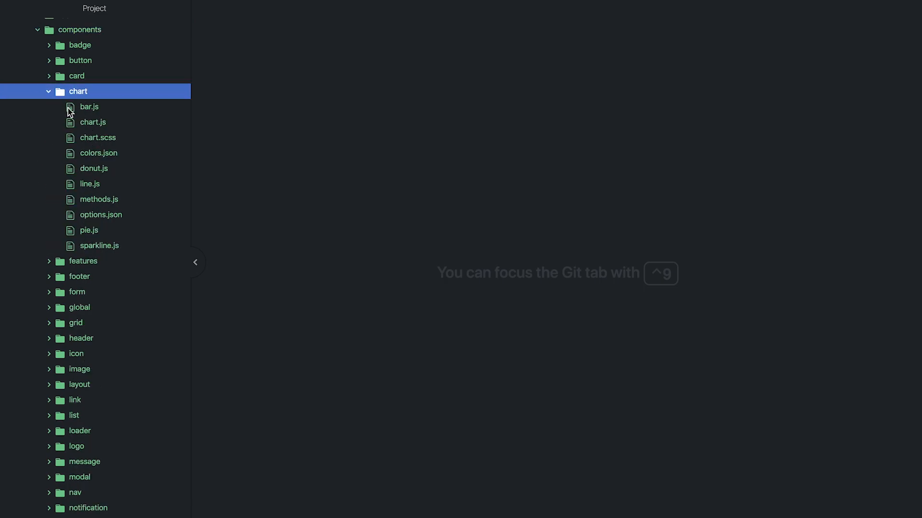
{"action": "left_click", "coordinate": [92, 122]}
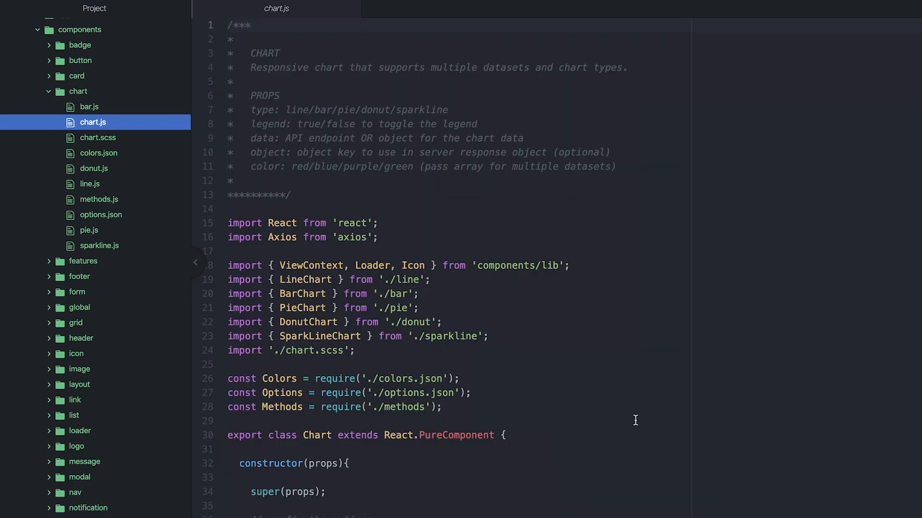
{"action": "scroll", "scroll_direction": "down", "scroll_amount": 3}
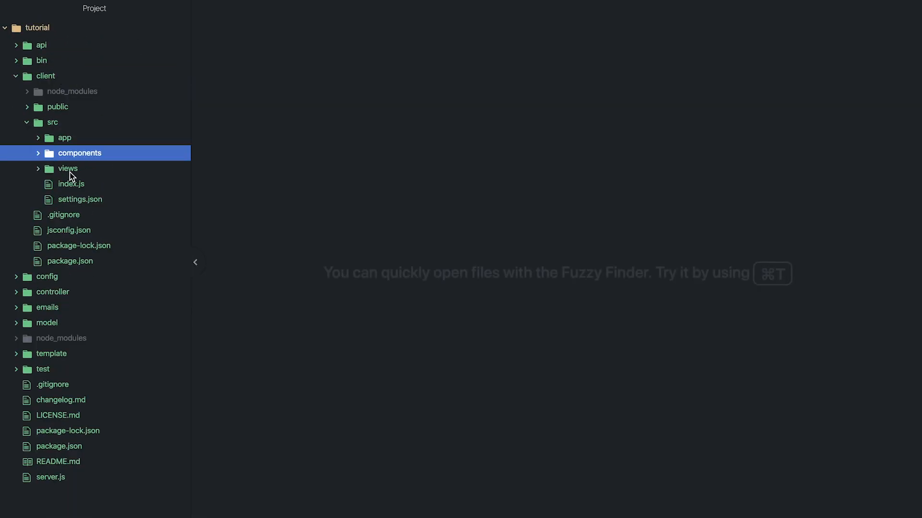
Expand views > dashboard and scroll through dashboard.js.
{"action": "left_click", "coordinate": [68, 168]}
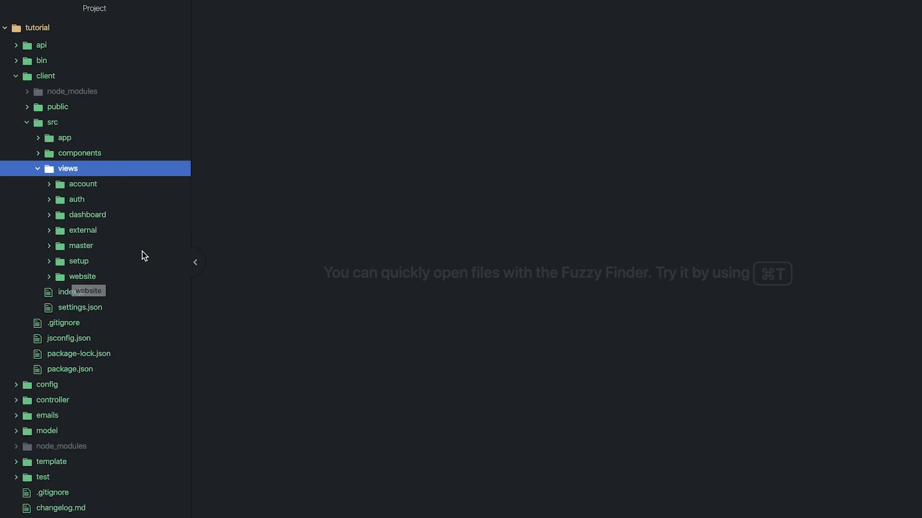
{"action": "left_click", "coordinate": [87, 214]}
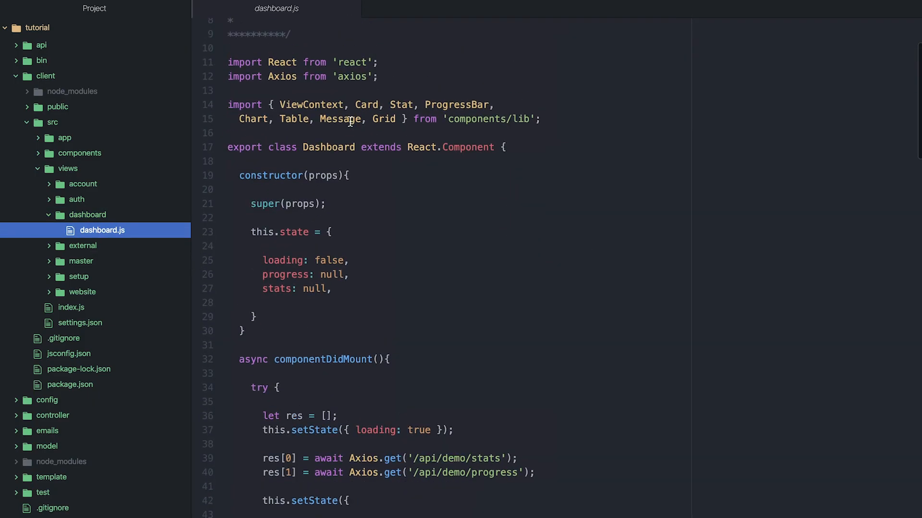
{"action": "scroll", "scroll_direction": "down", "scroll_amount": 3}
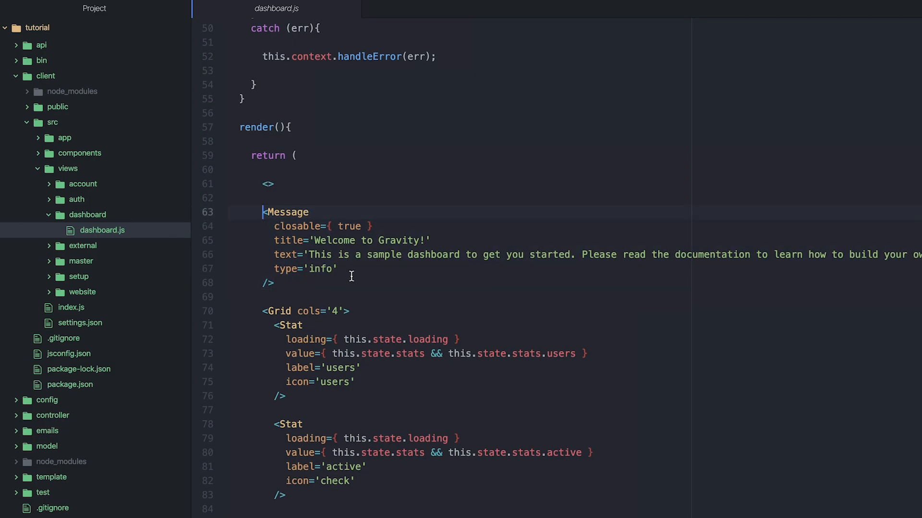
{"action": "scroll", "scroll_direction": "down", "scroll_amount": 3}
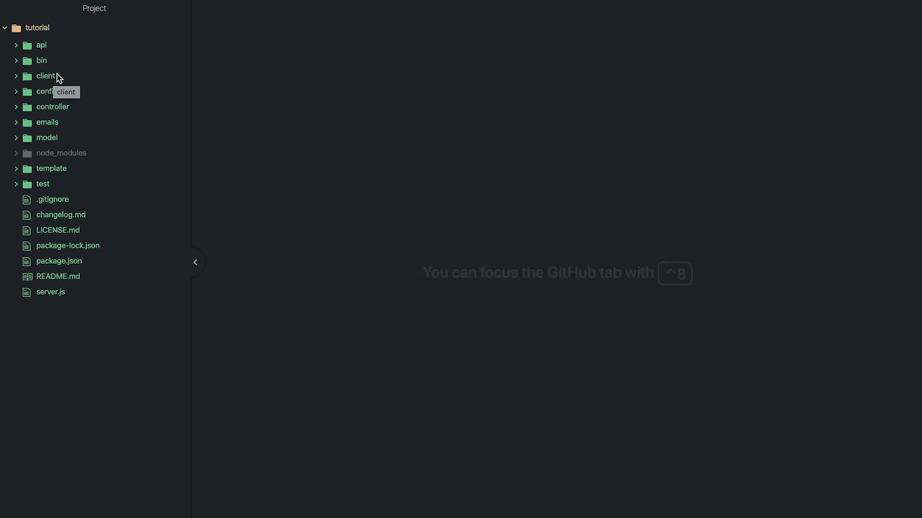
Expand the api folder and select its files from account.js down to user.js.
{"action": "left_click", "coordinate": [41, 44]}
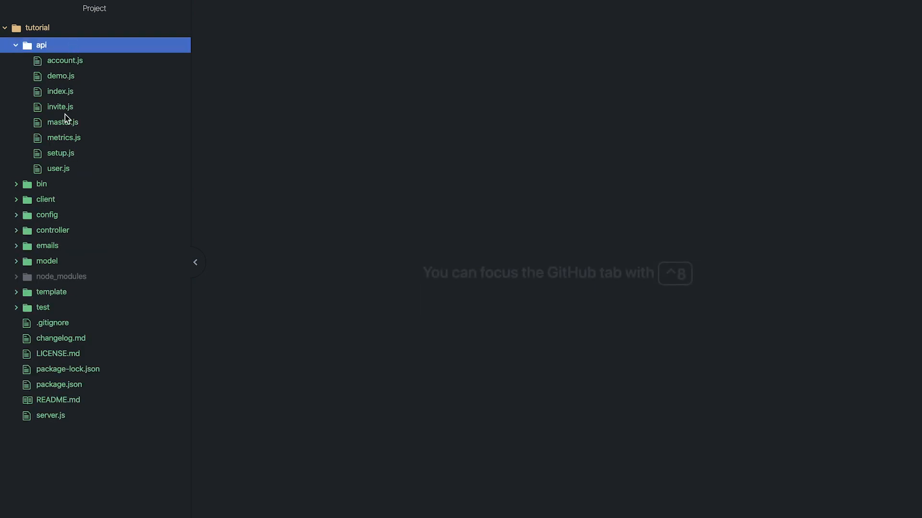
{"action": "mouse_move", "coordinate": [71, 123]}
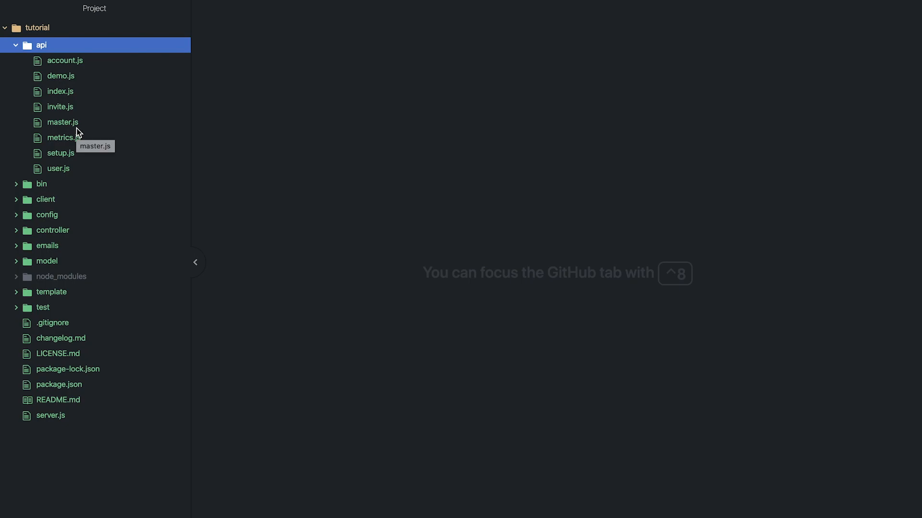
{"action": "mouse_move", "coordinate": [94, 66]}
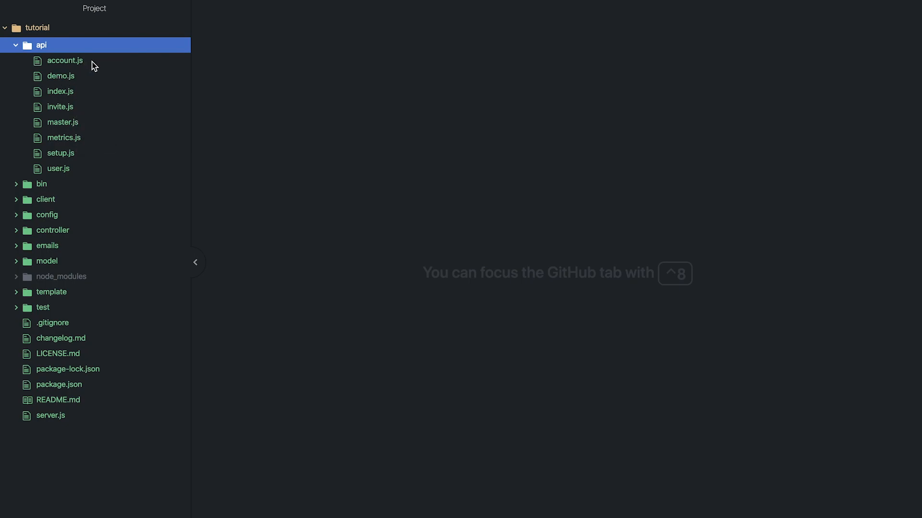
{"action": "left_click", "coordinate": [65, 60]}
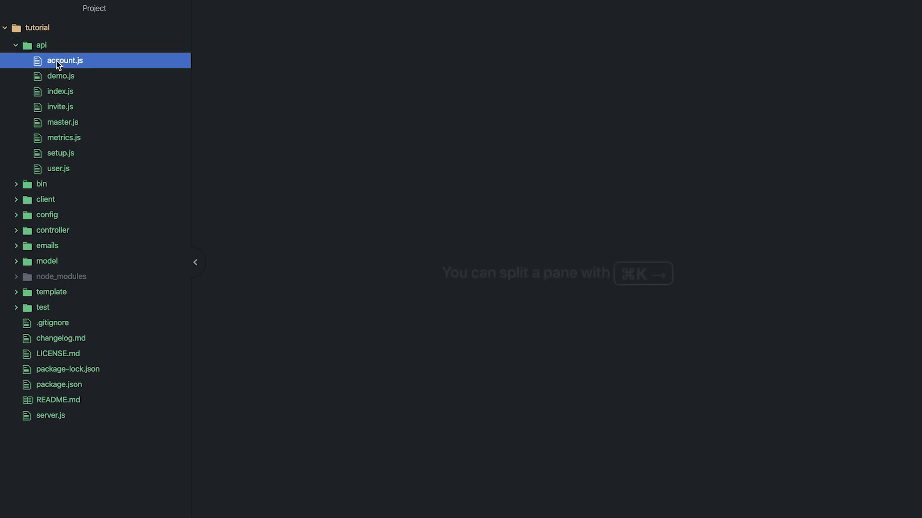
{"action": "left_click", "coordinate": [64, 60]}
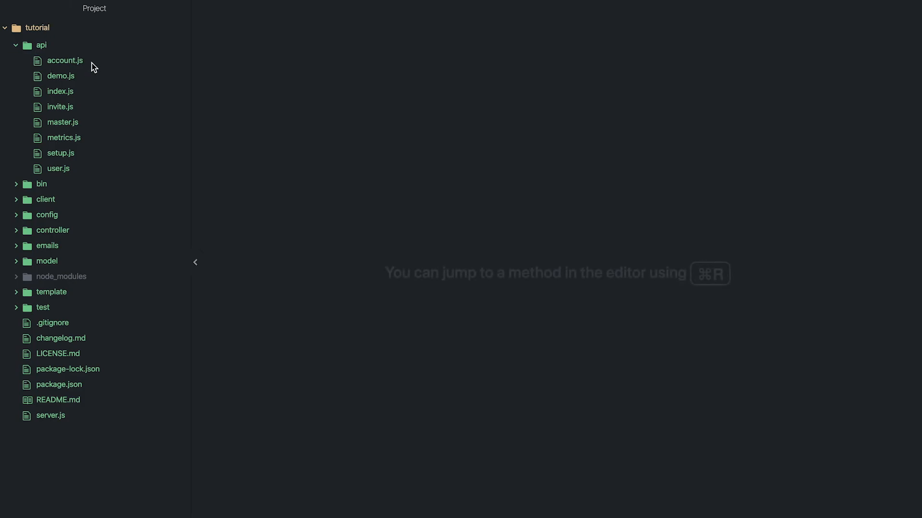
{"action": "left_click", "coordinate": [60, 91]}
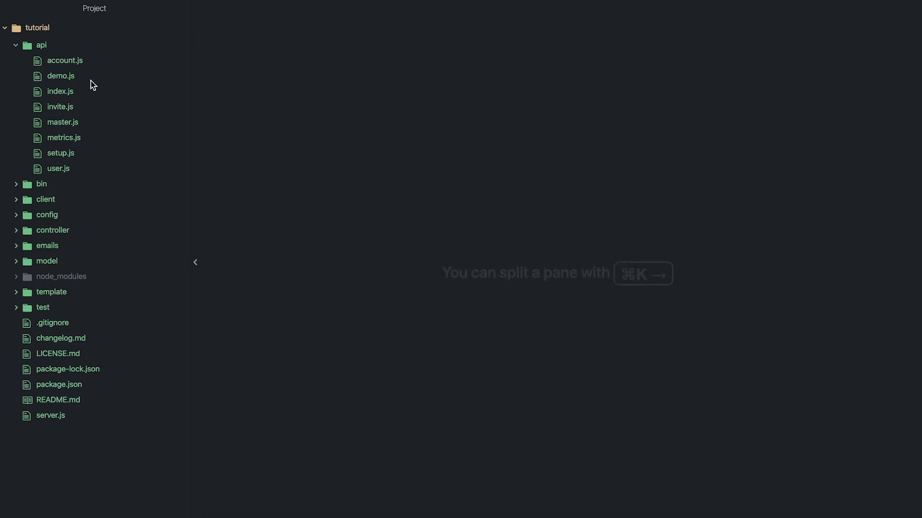
{"action": "left_click", "coordinate": [58, 168]}
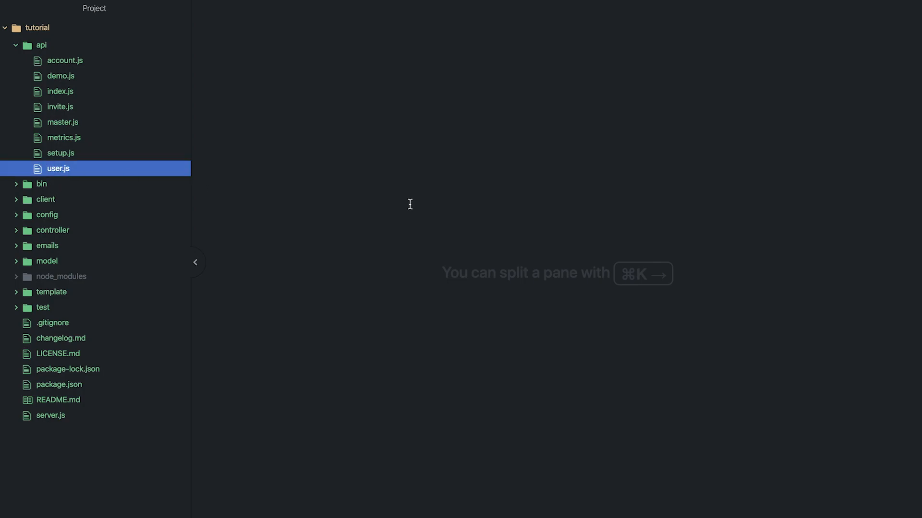
Open api/user.js and highlight the use helper on line 16 and its definition.
{"action": "left_click", "coordinate": [57, 168]}
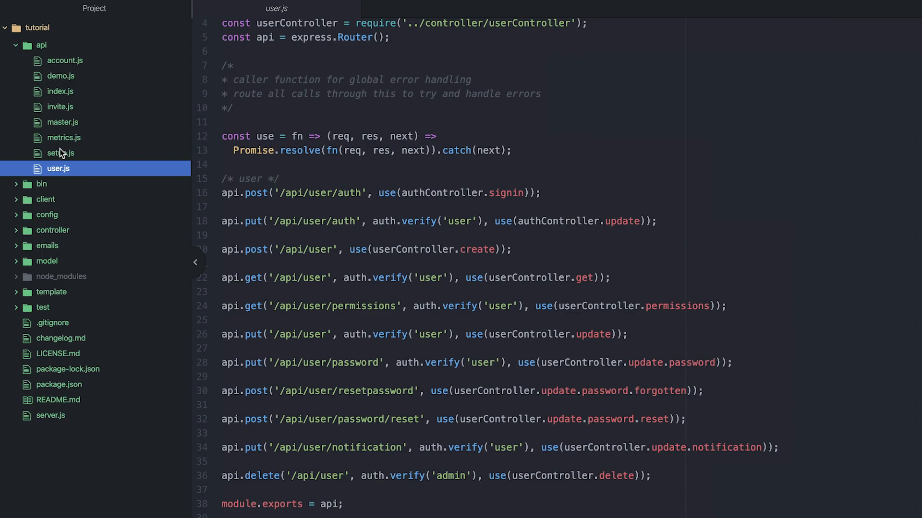
{"action": "mouse_move", "coordinate": [61, 153]}
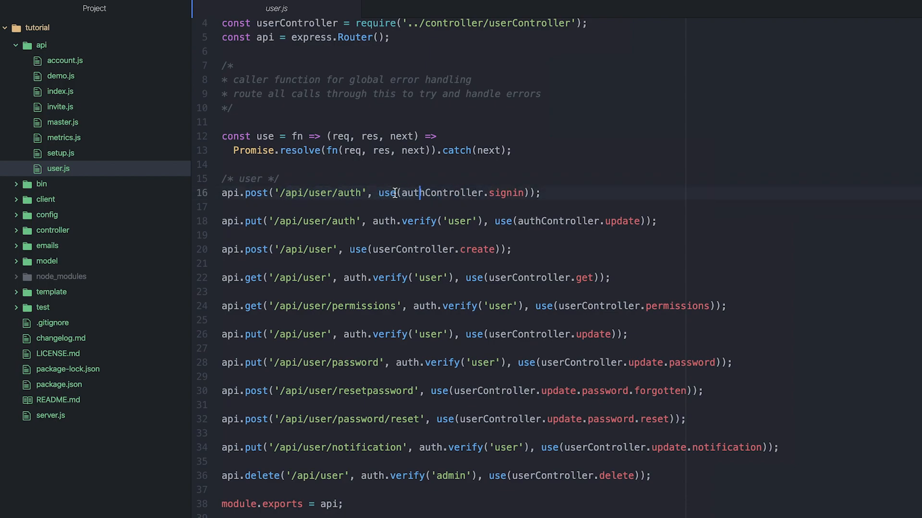
{"action": "double_click", "coordinate": [443, 193]}
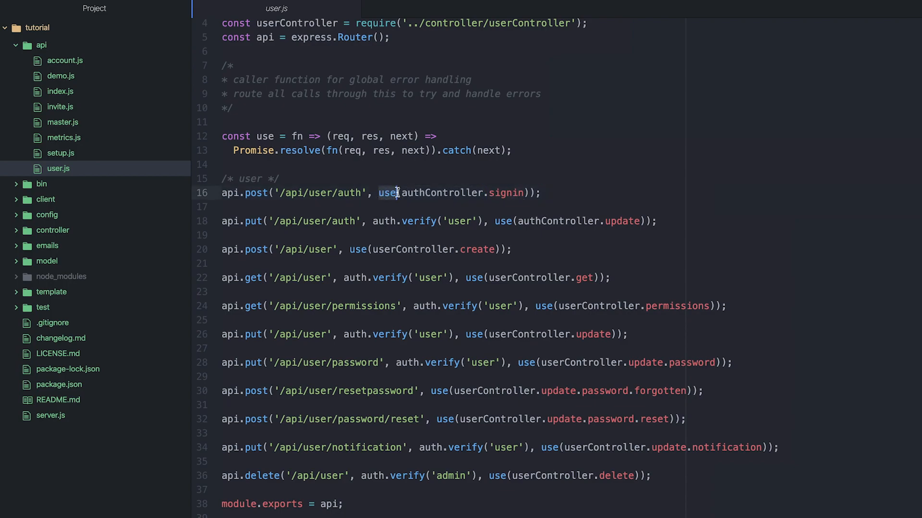
{"action": "left_click", "coordinate": [513, 150]}
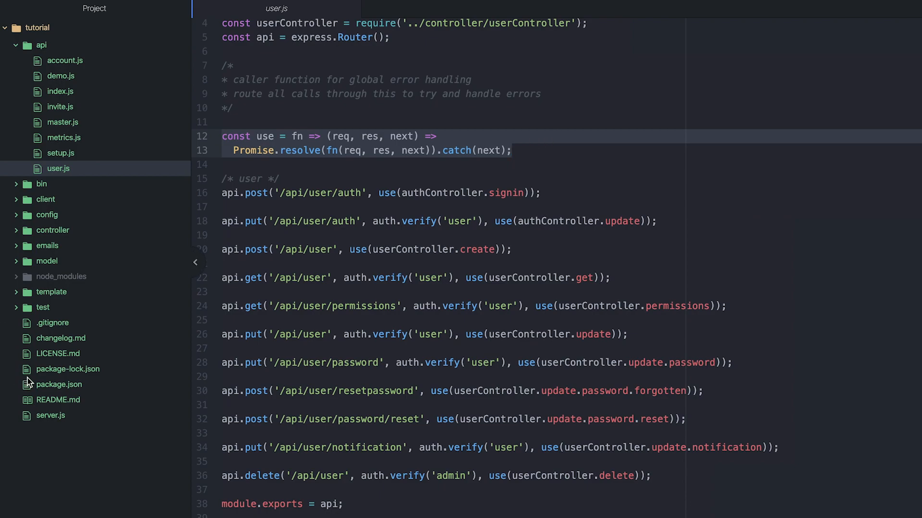
Open server.js, read api/account.js, then reopen server.js.
{"action": "left_click", "coordinate": [50, 416]}
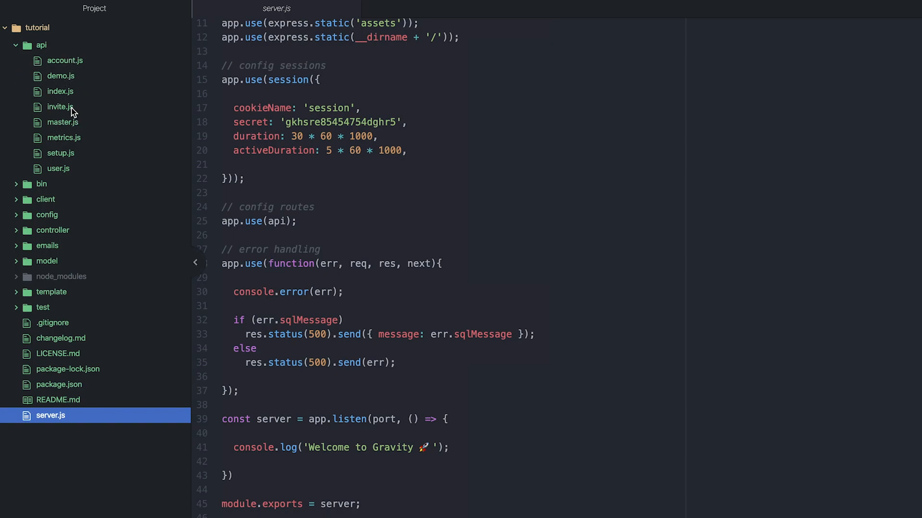
{"action": "left_click", "coordinate": [65, 60]}
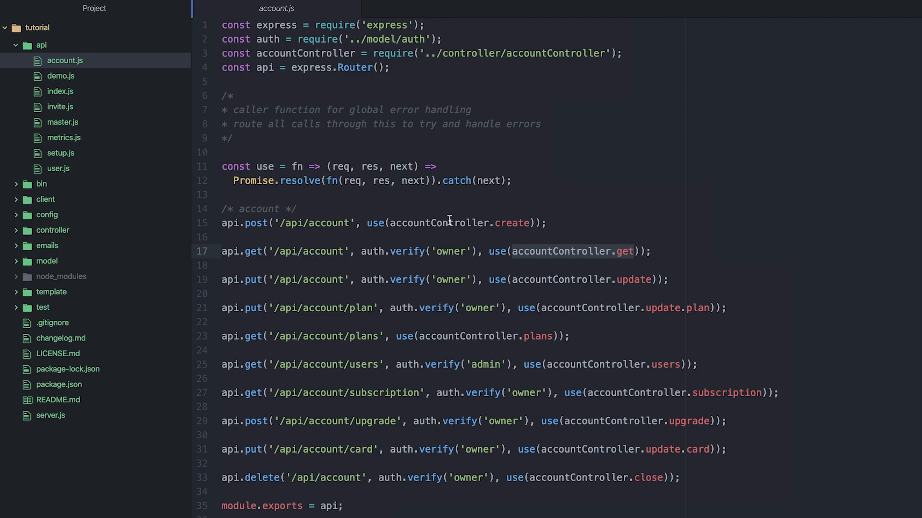
{"action": "left_click", "coordinate": [263, 180]}
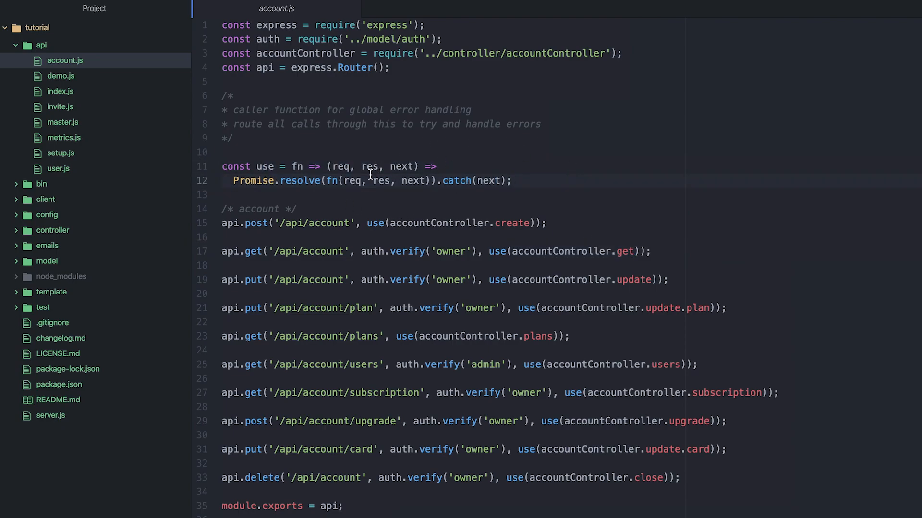
{"action": "left_click", "coordinate": [513, 180]}
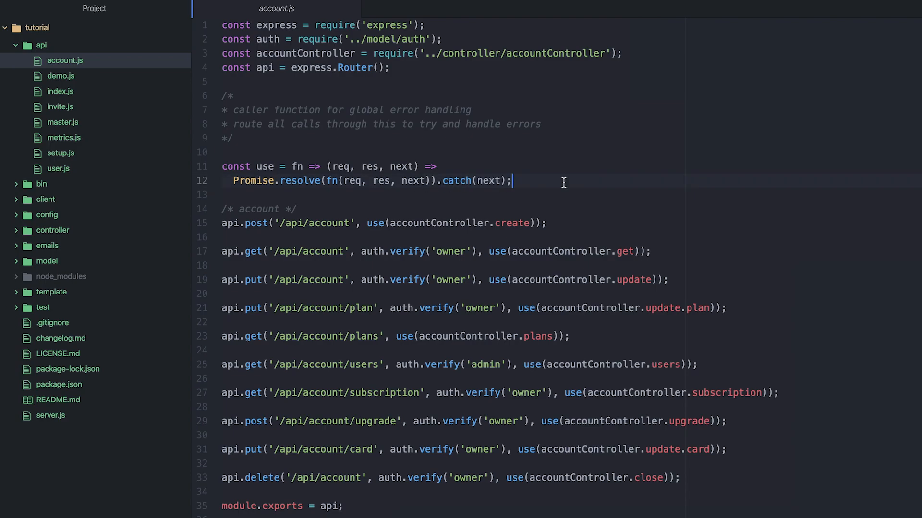
{"action": "left_click", "coordinate": [51, 416]}
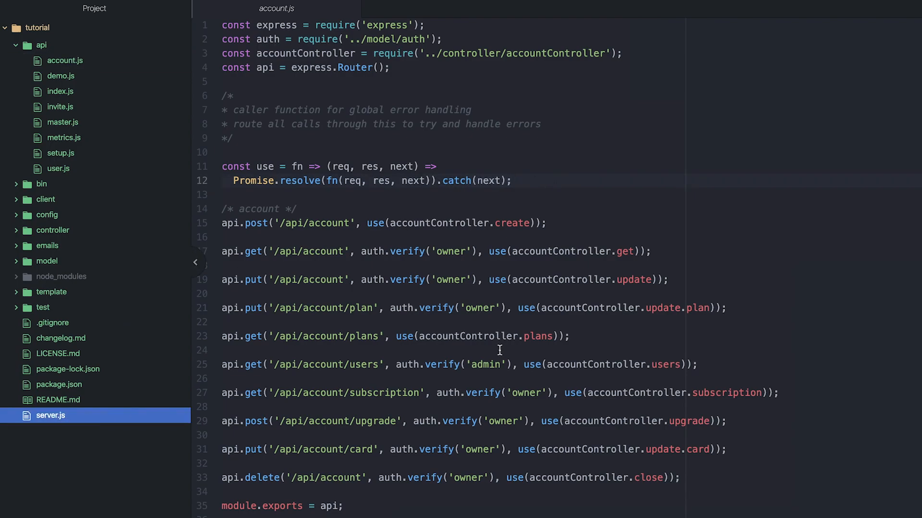
{"action": "left_click", "coordinate": [50, 415]}
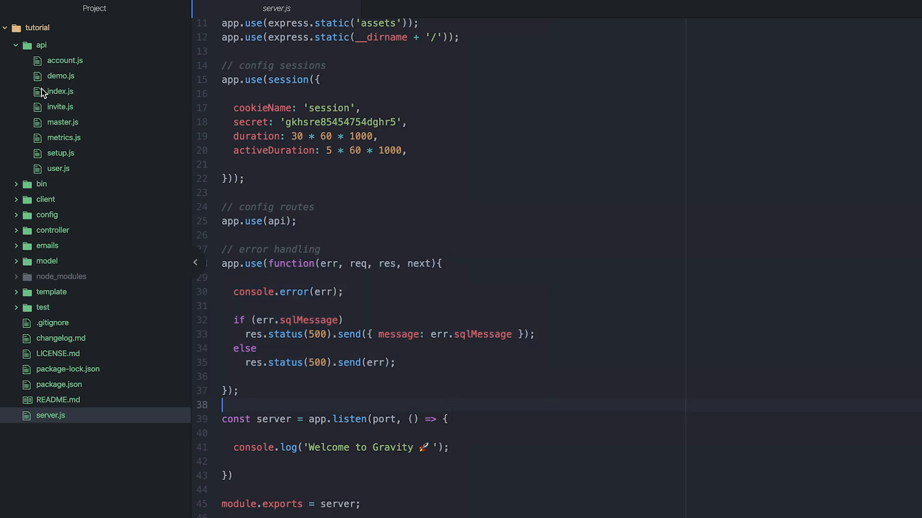
Open api/demo.js and review its use wrapper and stats, revenue, progress and users routes.
{"action": "left_click", "coordinate": [60, 76]}
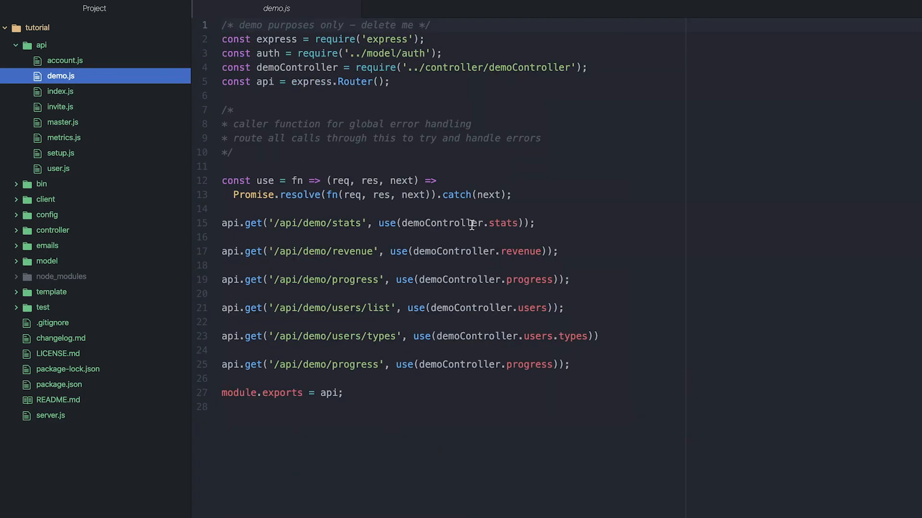
{"action": "mouse_move", "coordinate": [533, 201]}
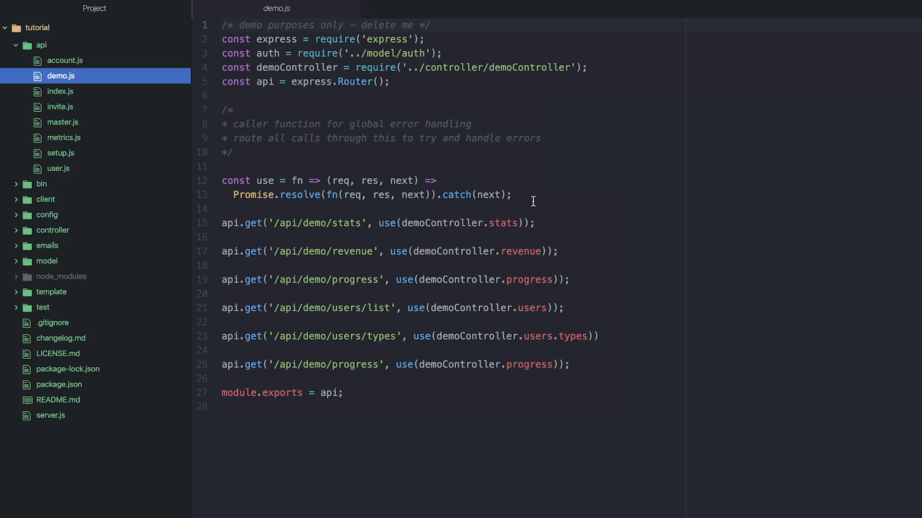
{"action": "left_click", "coordinate": [513, 195]}
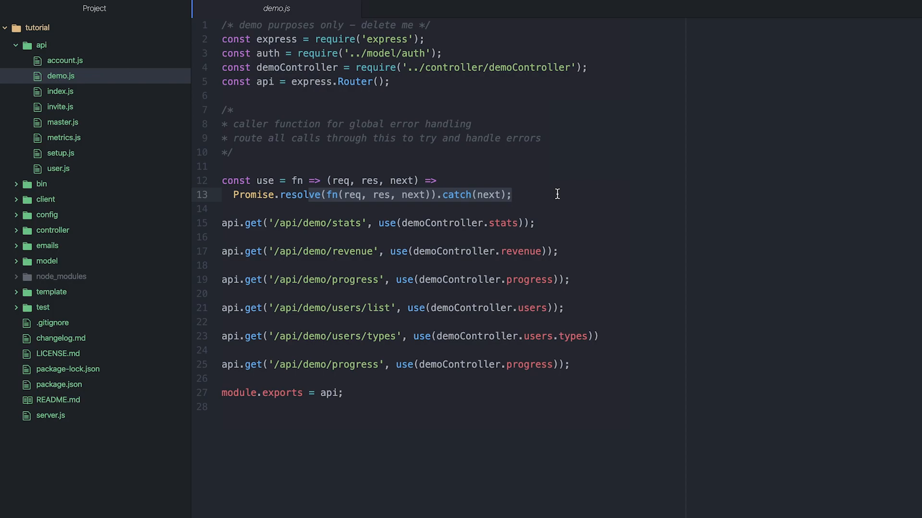
{"action": "mouse_move", "coordinate": [451, 139]}
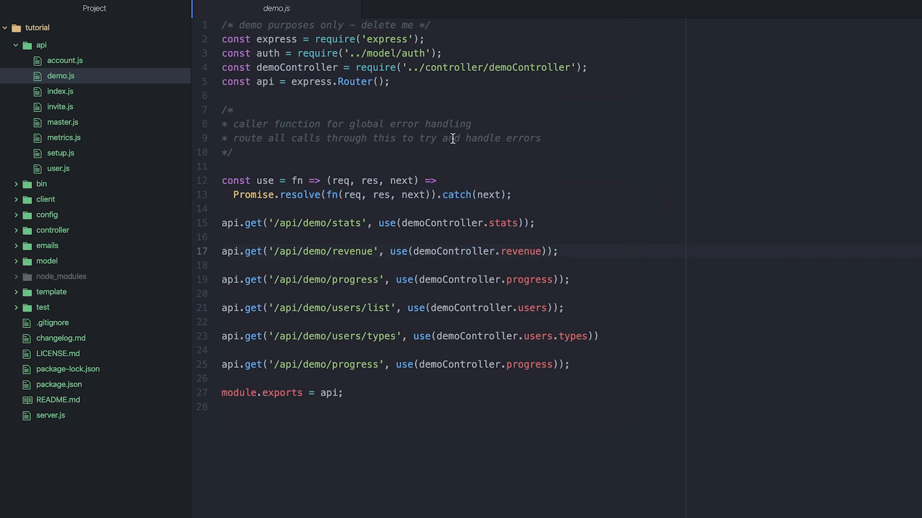
{"action": "mouse_move", "coordinate": [350, 8]}
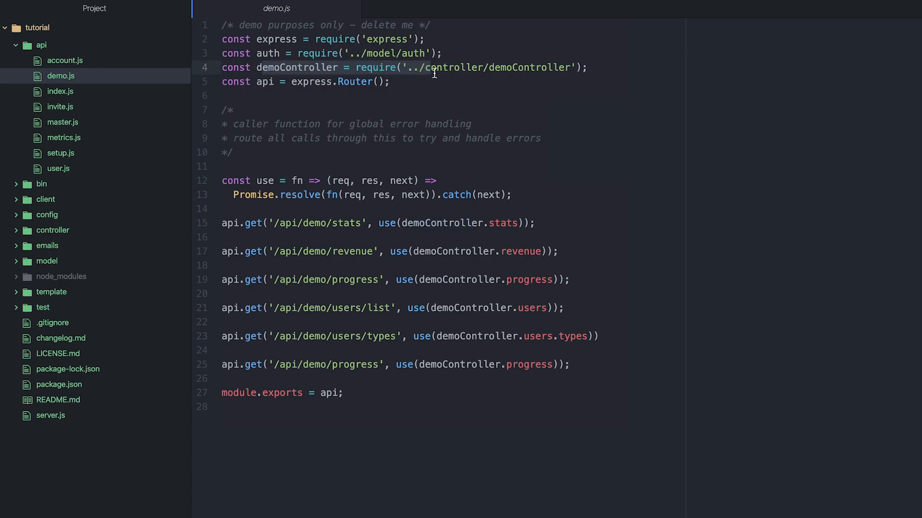
{"action": "left_click", "coordinate": [432, 68]}
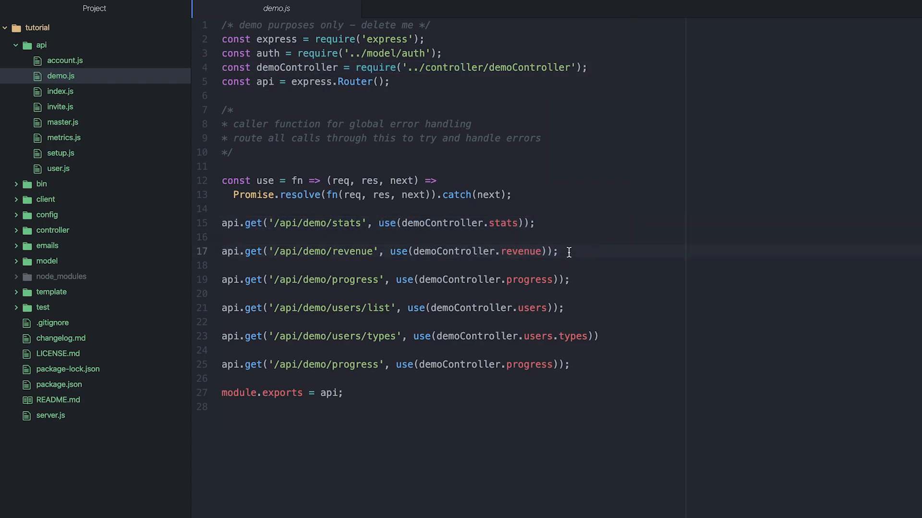
{"action": "left_click", "coordinate": [560, 251]}
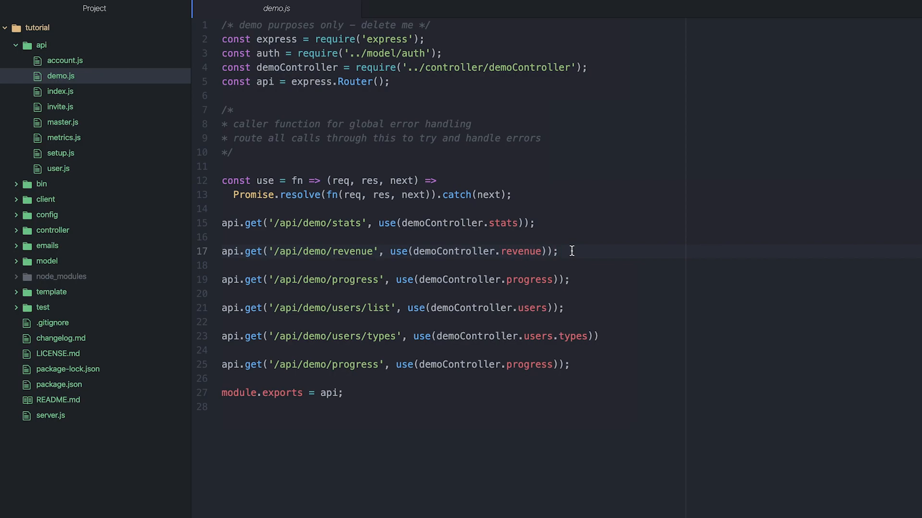
{"action": "left_click", "coordinate": [46, 262]}
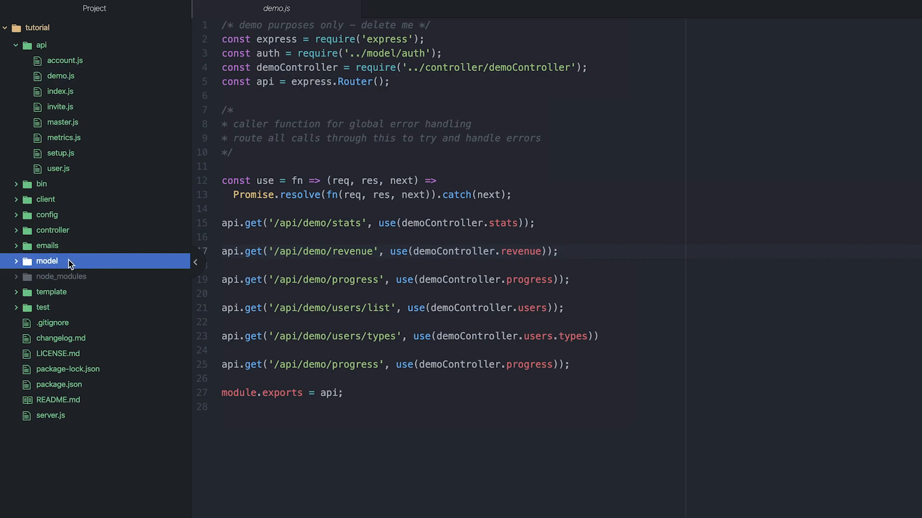
Expand model, open api/account.js, and read accountController.js's account creation code.
{"action": "left_click", "coordinate": [46, 262]}
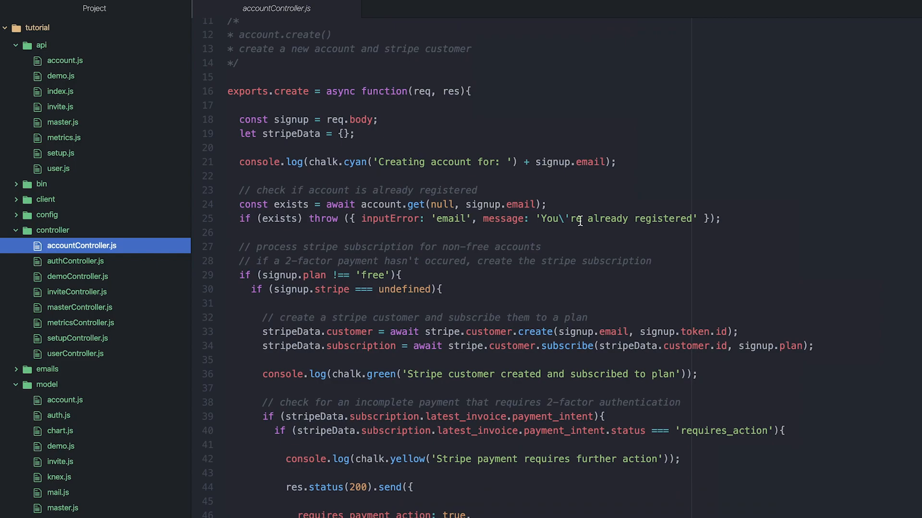
{"action": "mouse_move", "coordinate": [419, 179]}
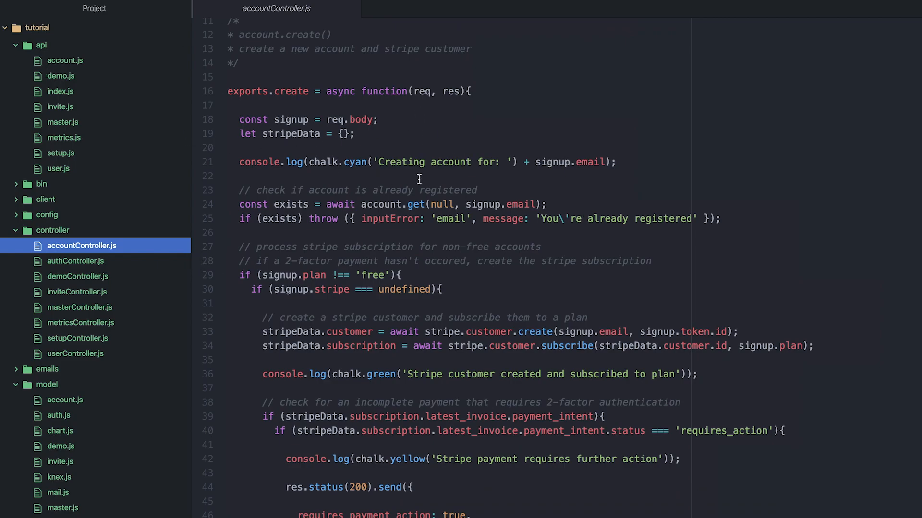
{"action": "left_click", "coordinate": [65, 60]}
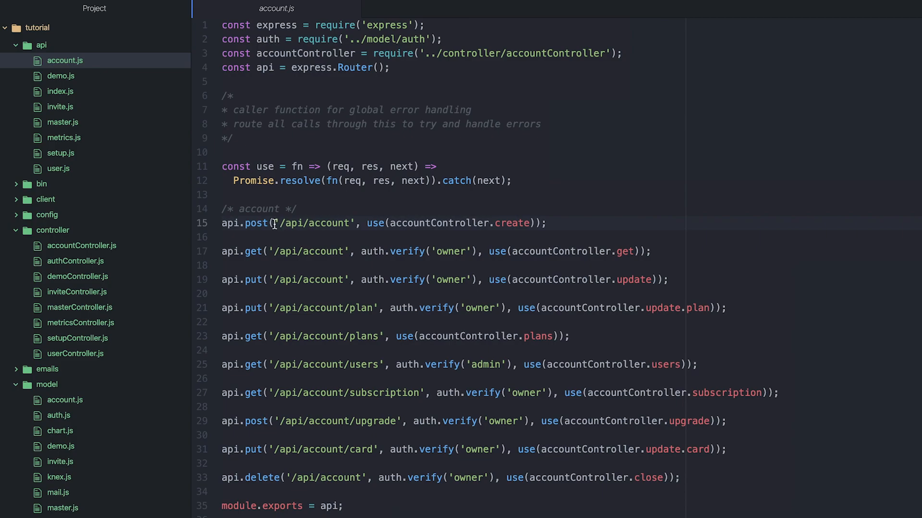
{"action": "left_click", "coordinate": [548, 224]}
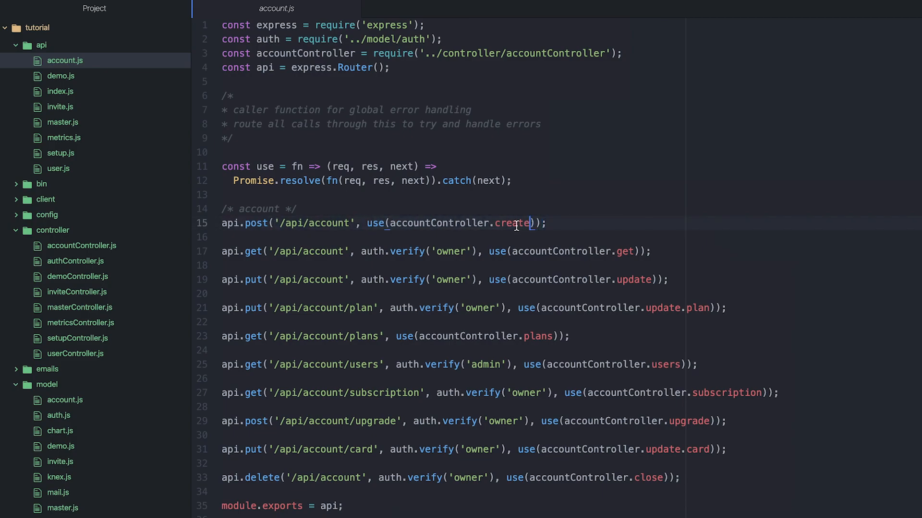
{"action": "left_click", "coordinate": [82, 246]}
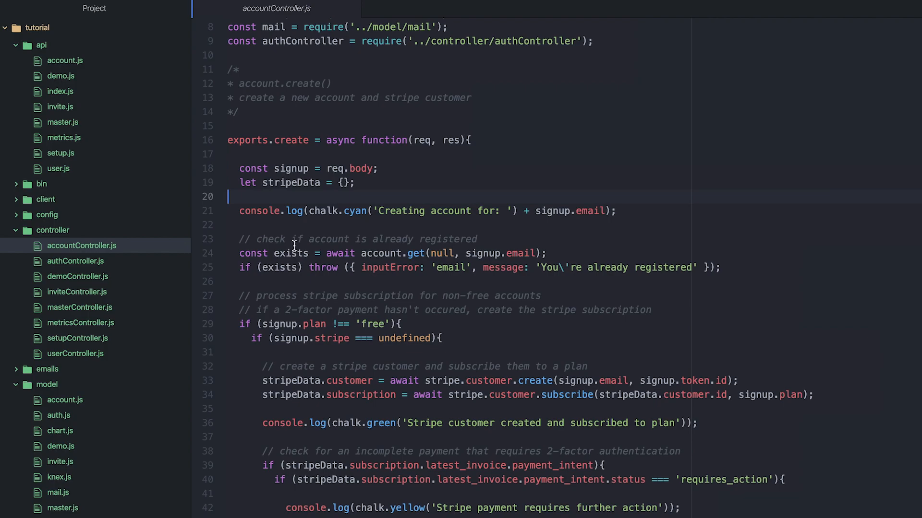
{"action": "scroll", "scroll_direction": "down", "scroll_amount": 3}
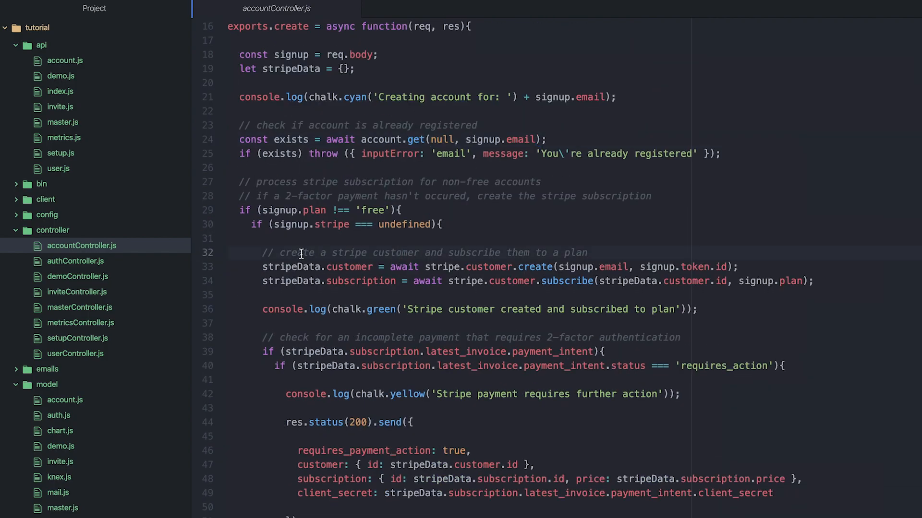
{"action": "scroll", "scroll_direction": "down", "scroll_amount": 3}
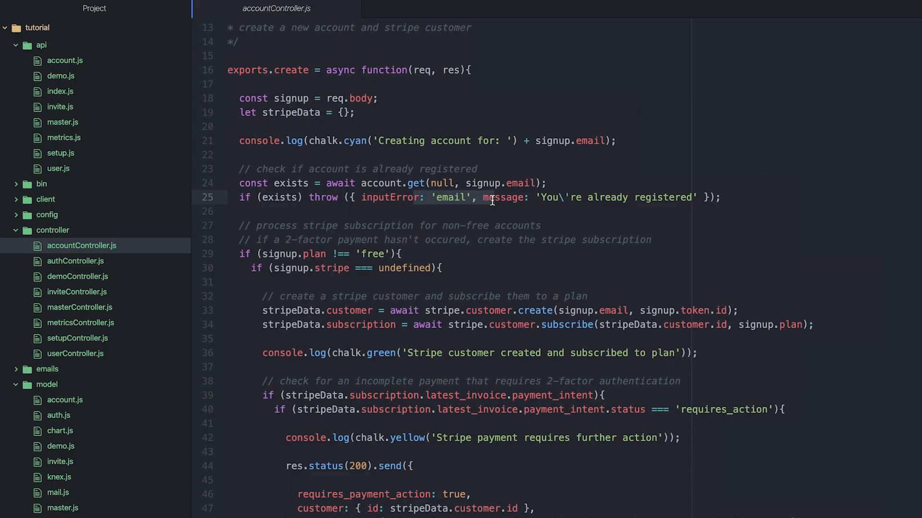
{"action": "mouse_move", "coordinate": [565, 191]}
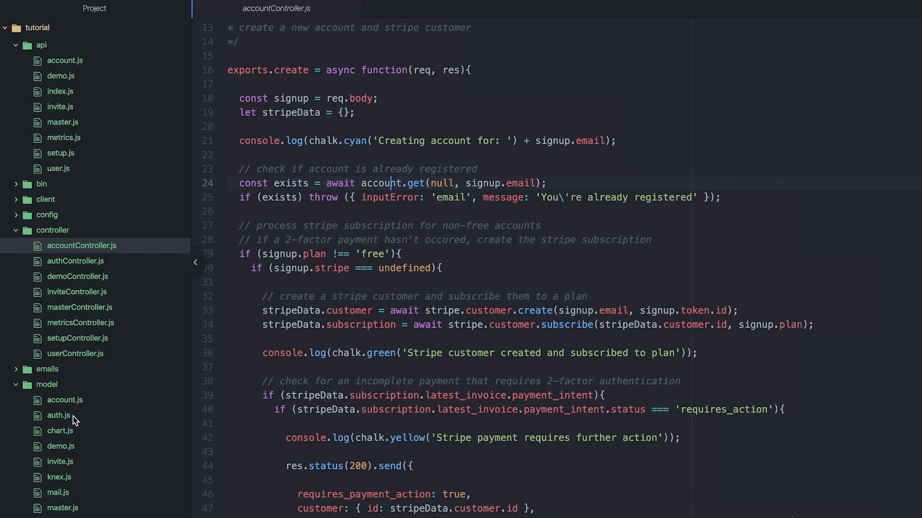
Switch between model/account.js and accountController.js to compare them.
{"action": "left_click", "coordinate": [65, 401]}
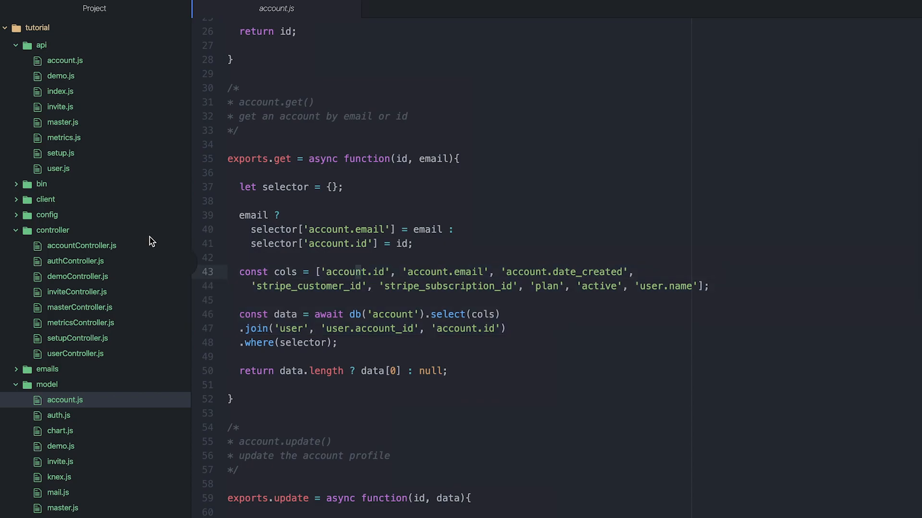
{"action": "left_click", "coordinate": [81, 245]}
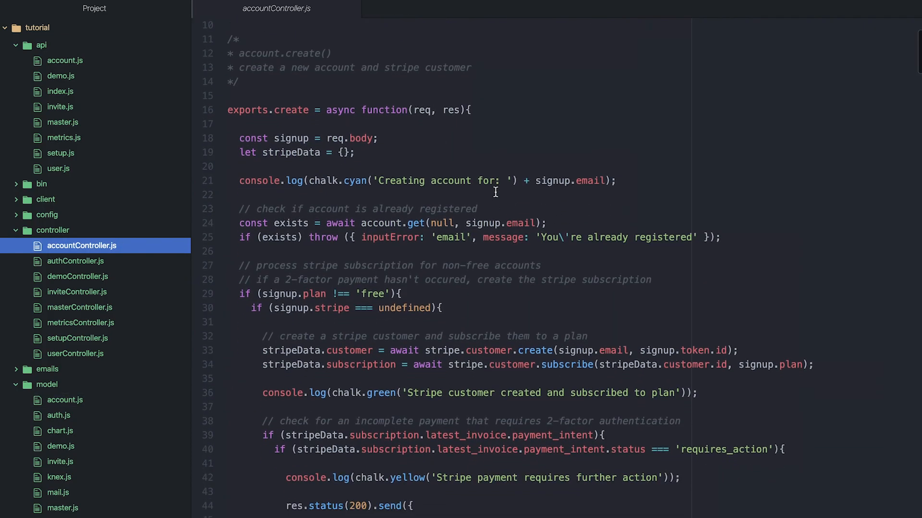
{"action": "scroll", "scroll_direction": "down", "scroll_amount": 3}
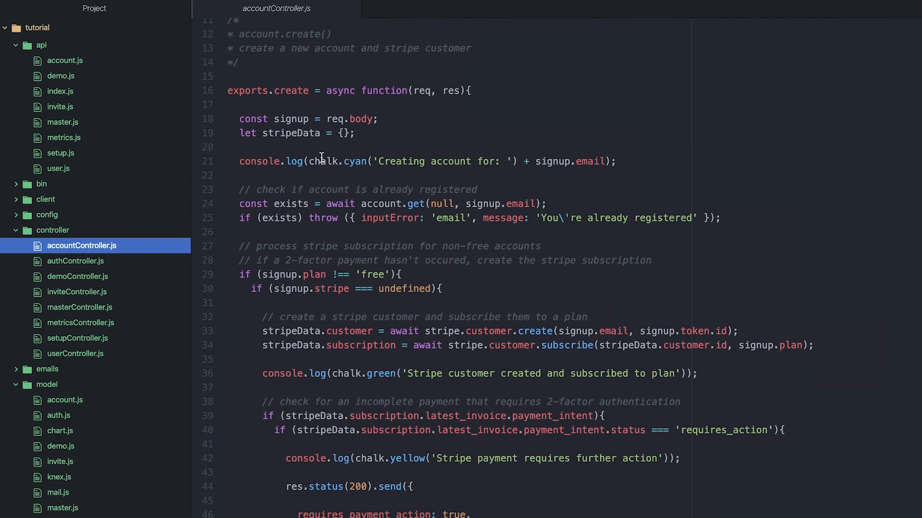
{"action": "mouse_move", "coordinate": [597, 288]}
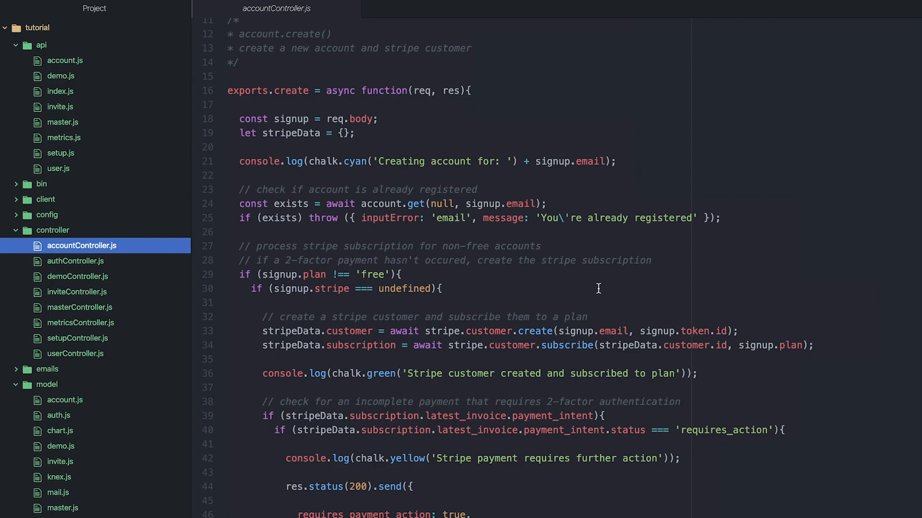
{"action": "left_click", "coordinate": [64, 399]}
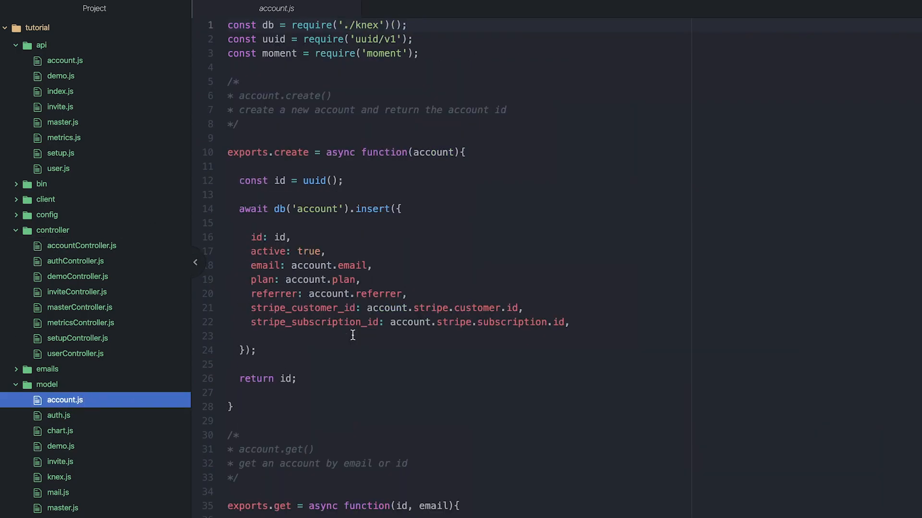
{"action": "scroll", "scroll_direction": "down", "scroll_amount": 3}
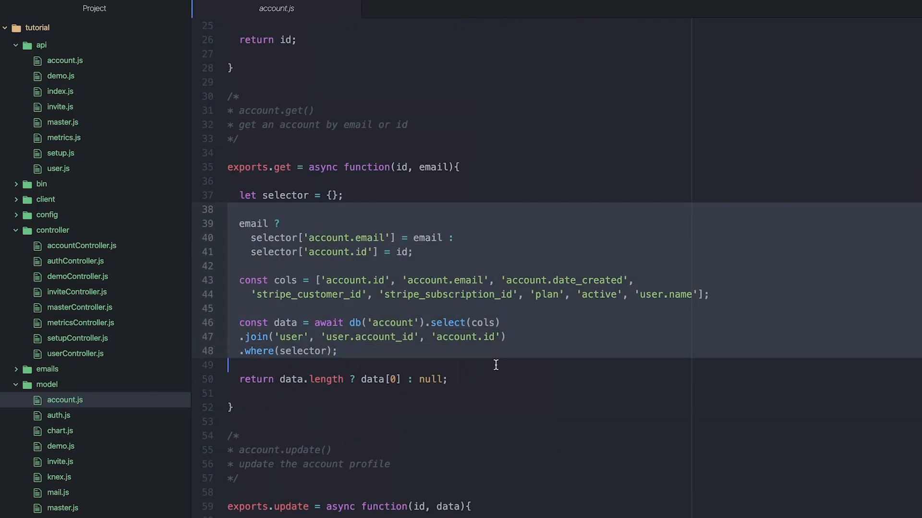
Scroll through the account controller's create function.
{"action": "left_click", "coordinate": [82, 246]}
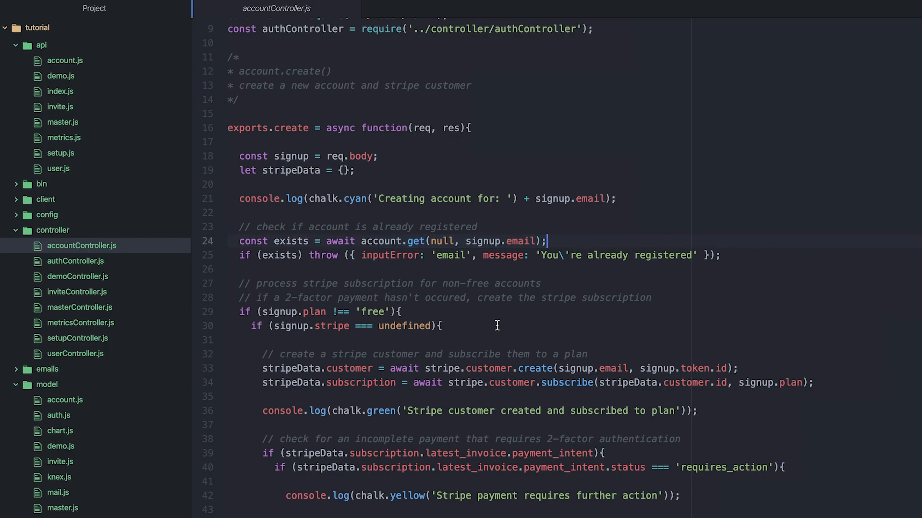
{"action": "scroll", "scroll_direction": "down", "scroll_amount": 3}
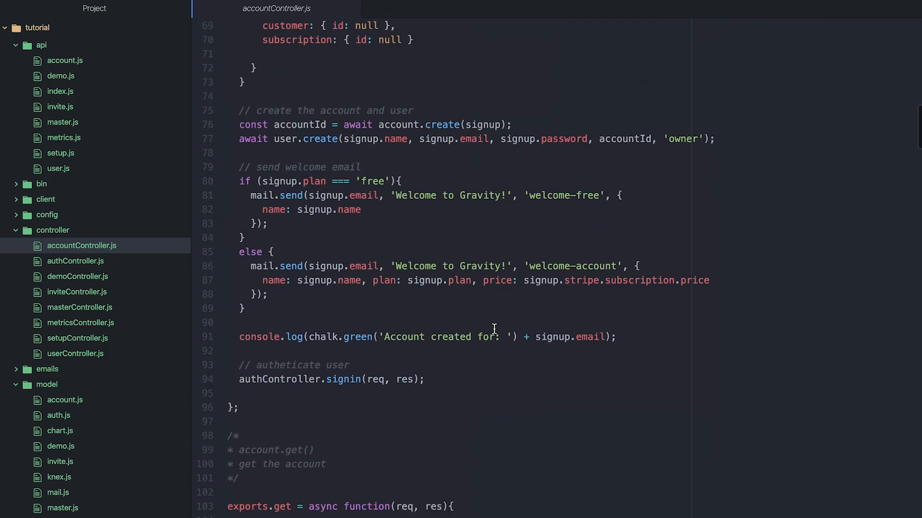
{"action": "scroll", "scroll_direction": "down", "scroll_amount": 3}
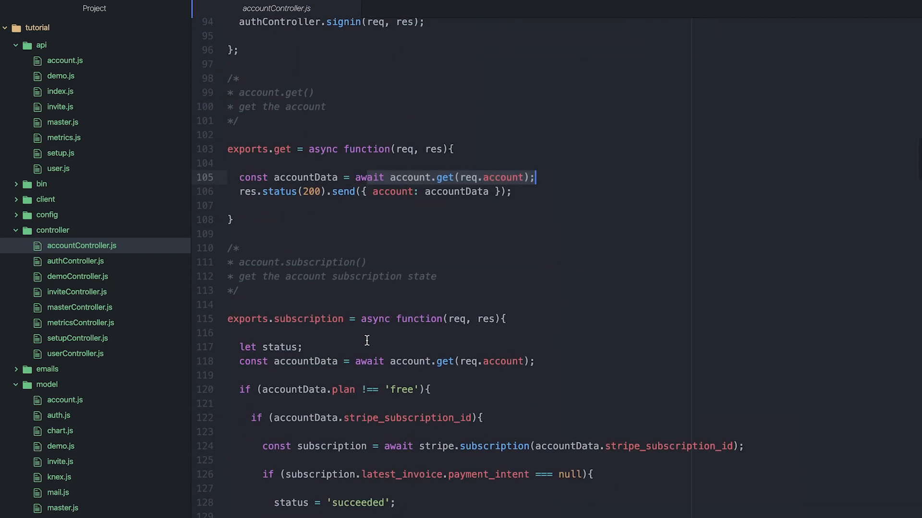
{"action": "scroll", "scroll_direction": "down", "scroll_amount": 3}
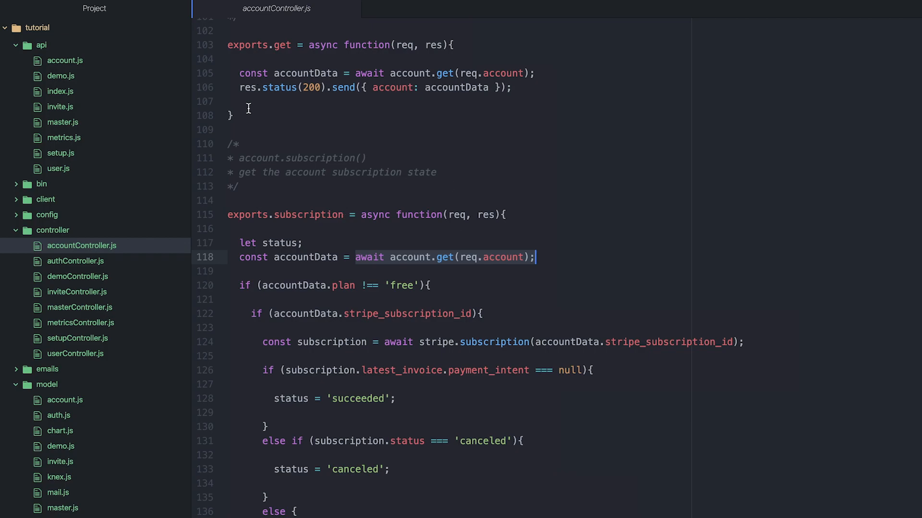
{"action": "mouse_move", "coordinate": [272, 99]}
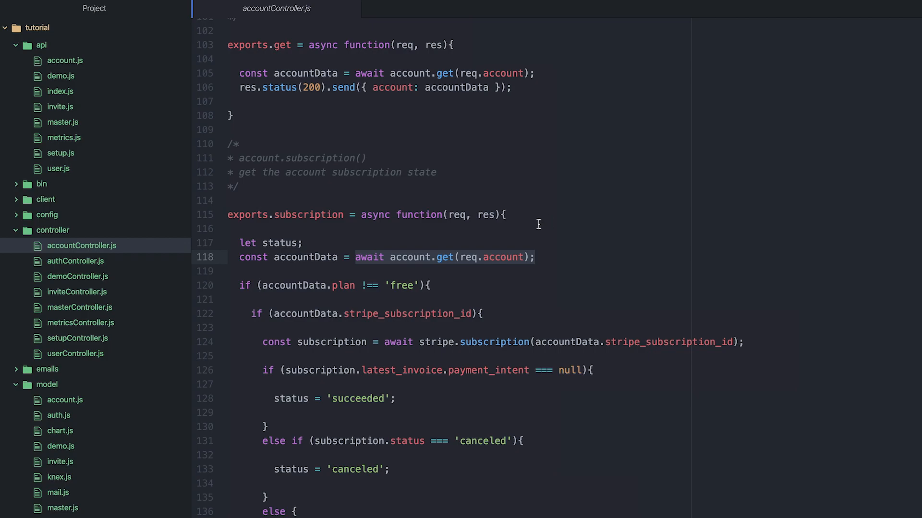
{"action": "left_click", "coordinate": [533, 257]}
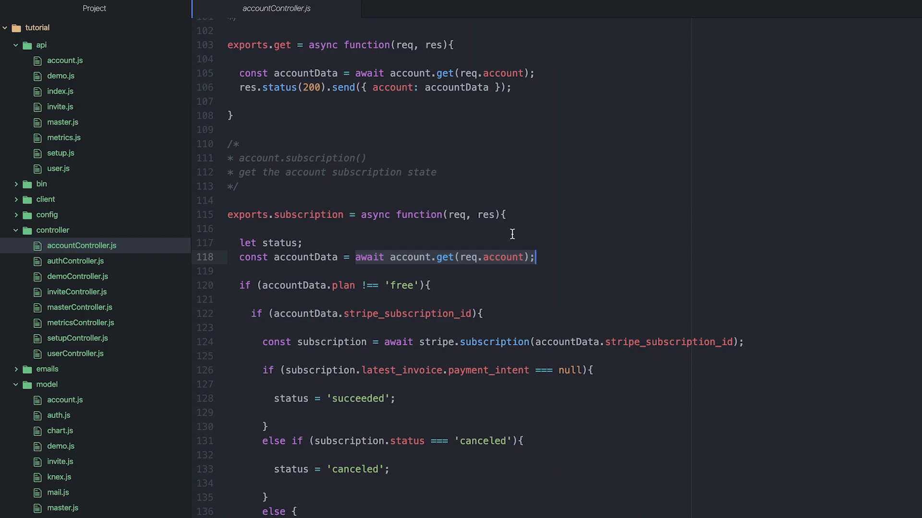
{"action": "scroll", "scroll_direction": "up", "scroll_amount": 3}
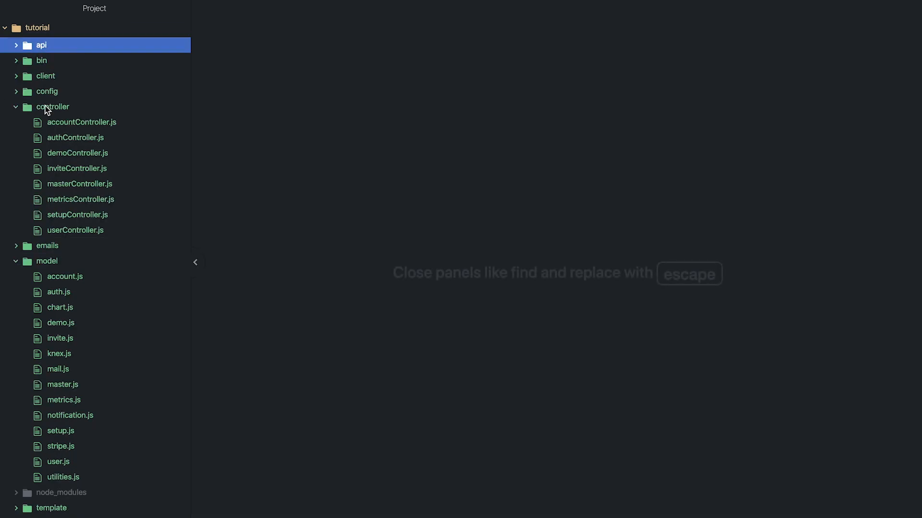
{"action": "left_click", "coordinate": [53, 107]}
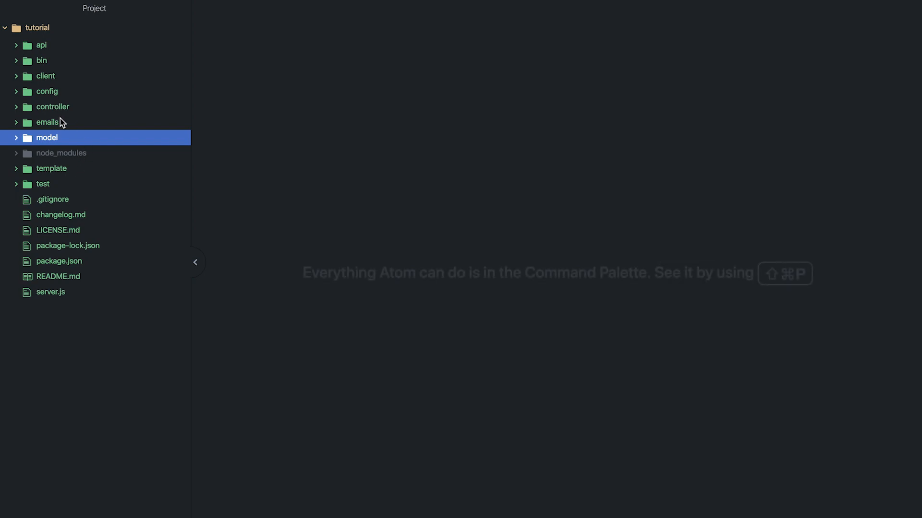
{"action": "mouse_move", "coordinate": [79, 116]}
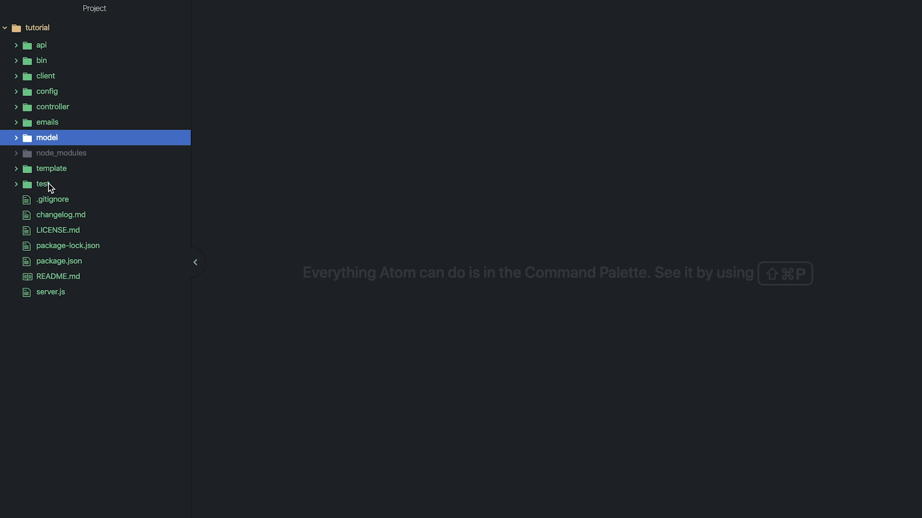
{"action": "left_click", "coordinate": [42, 60]}
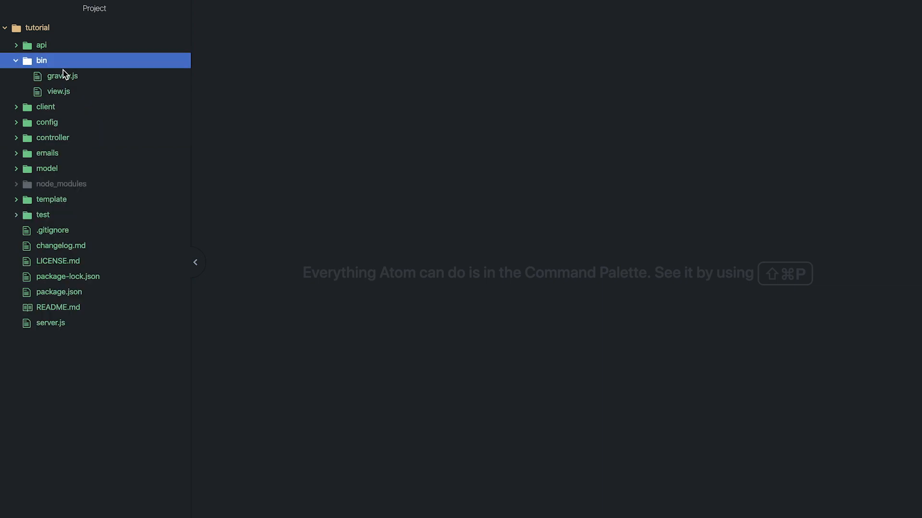
{"action": "mouse_move", "coordinate": [79, 139]}
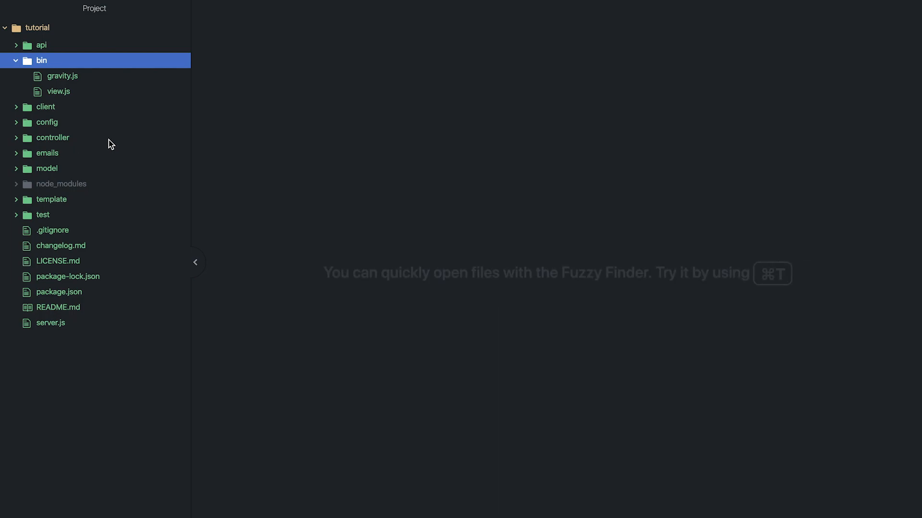
{"action": "left_click", "coordinate": [62, 76]}
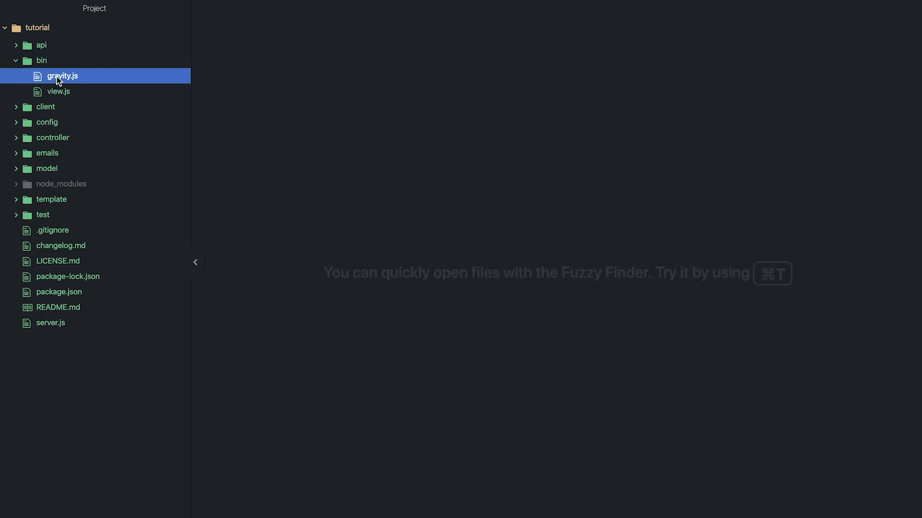
{"action": "left_click", "coordinate": [61, 76]}
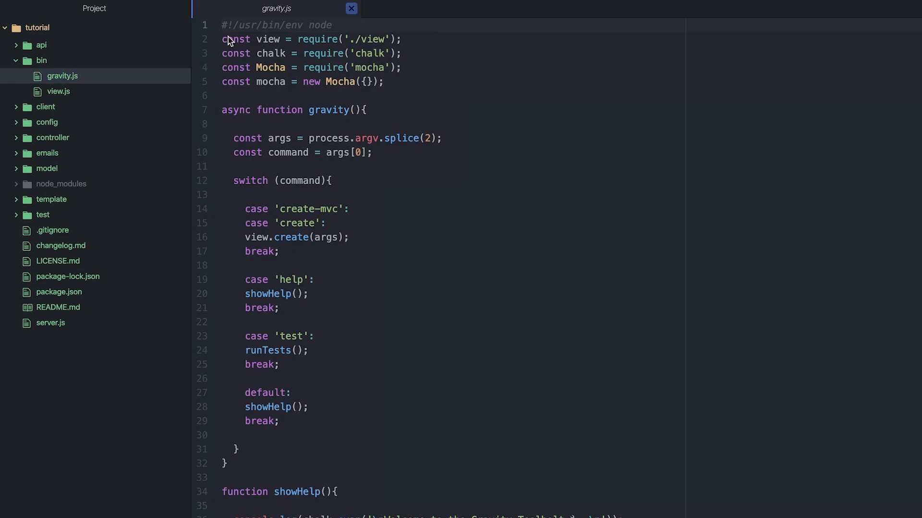
{"action": "left_click", "coordinate": [58, 92]}
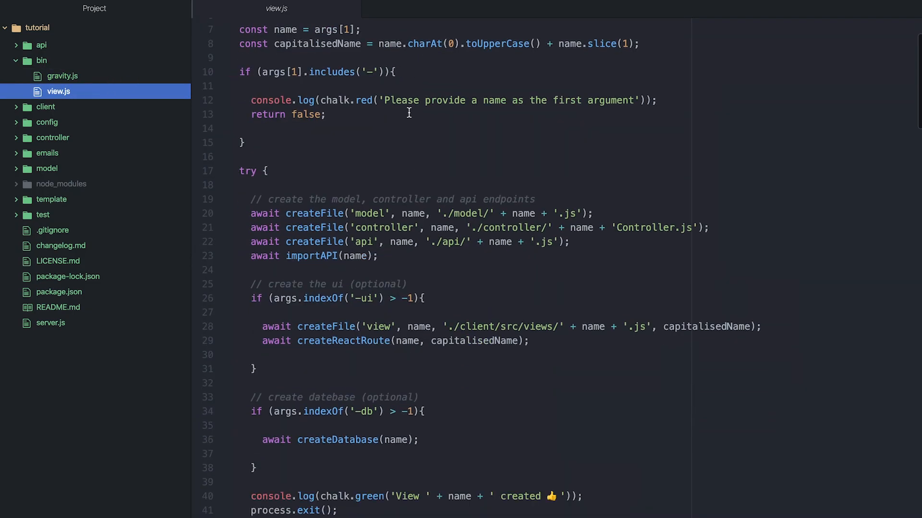
{"action": "scroll", "scroll_direction": "down", "scroll_amount": 3}
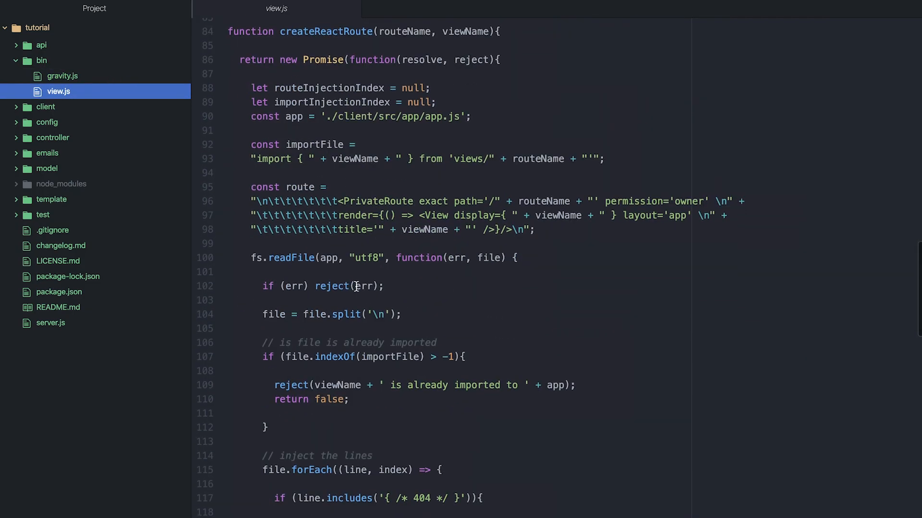
{"action": "scroll", "scroll_direction": "down", "scroll_amount": 3}
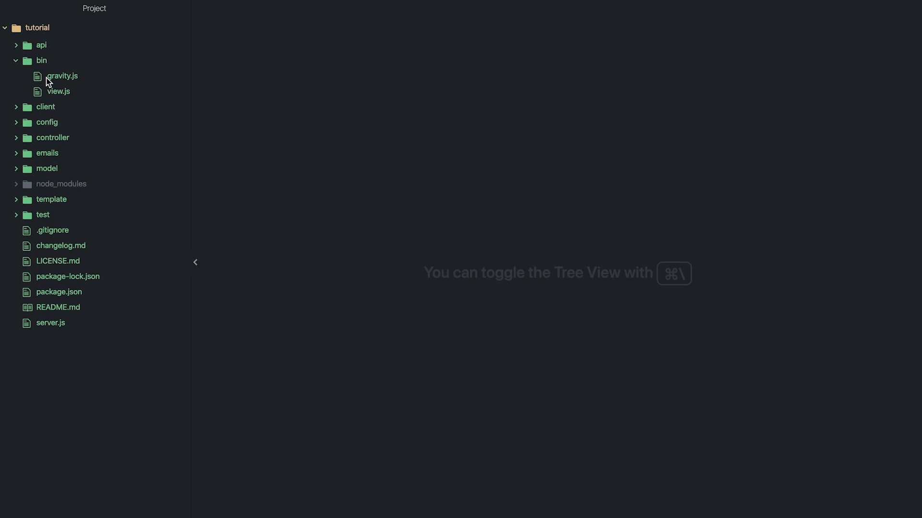
Collapse bin, expand test, and read test/account.js's free, 3D Secure and paid account tests.
{"action": "left_click", "coordinate": [41, 60]}
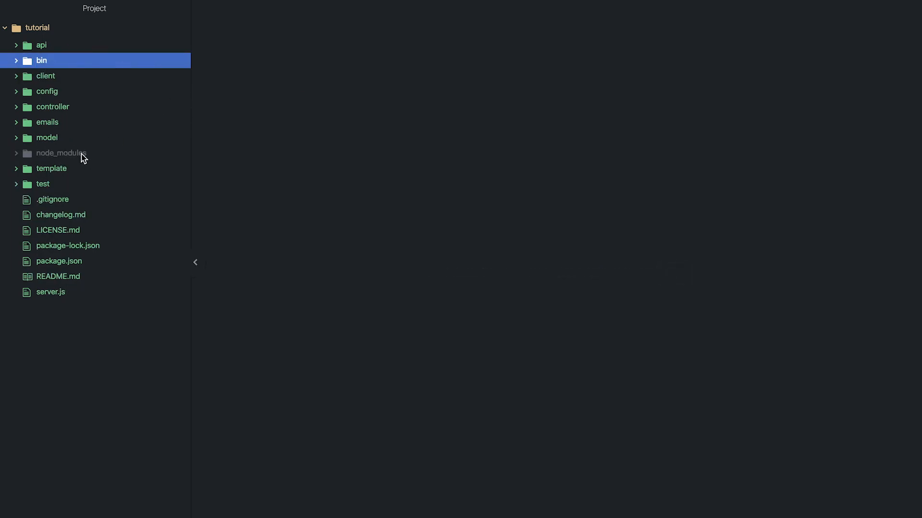
{"action": "left_click", "coordinate": [42, 184]}
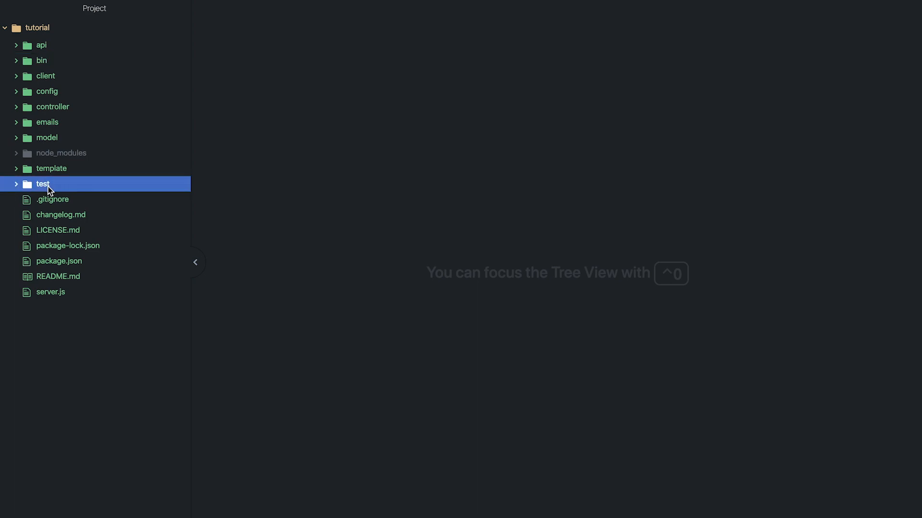
{"action": "left_click", "coordinate": [42, 184]}
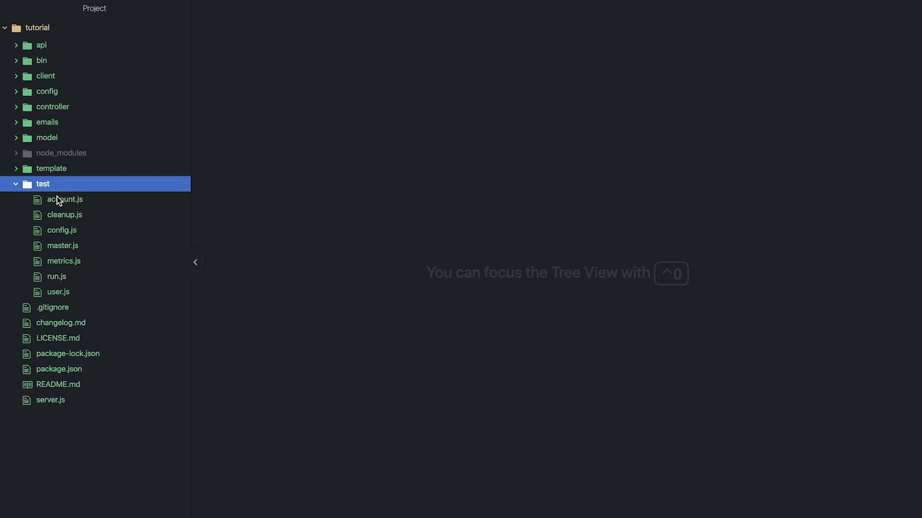
{"action": "mouse_move", "coordinate": [86, 195]}
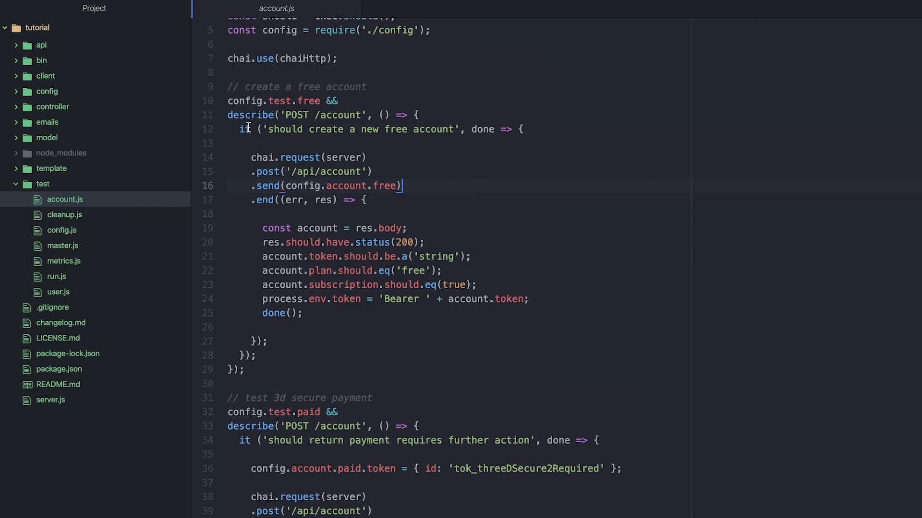
{"action": "scroll", "scroll_direction": "down", "scroll_amount": 3}
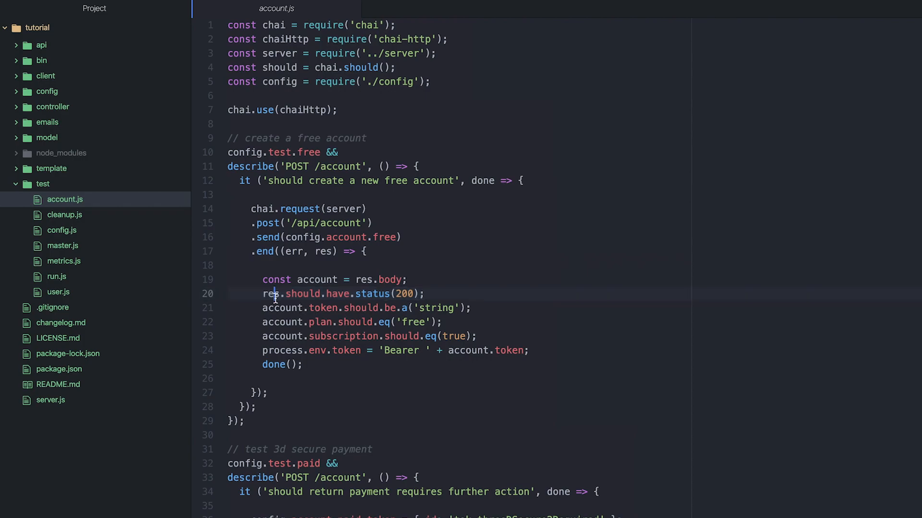
{"action": "left_click", "coordinate": [257, 307]}
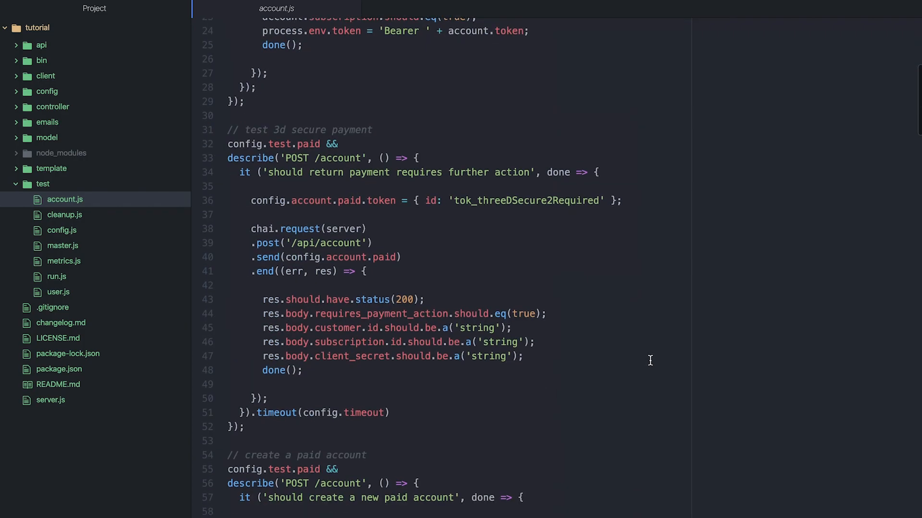
{"action": "scroll", "scroll_direction": "down", "scroll_amount": 3}
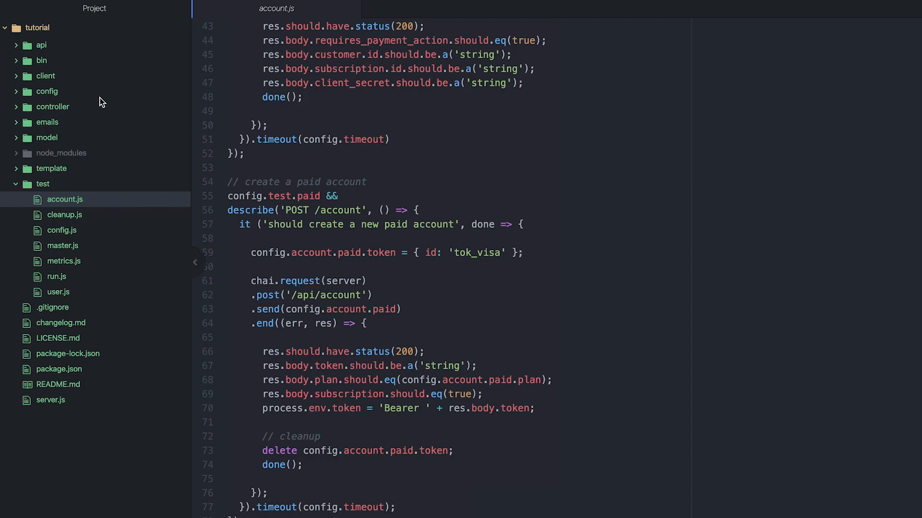
{"action": "left_click", "coordinate": [42, 44]}
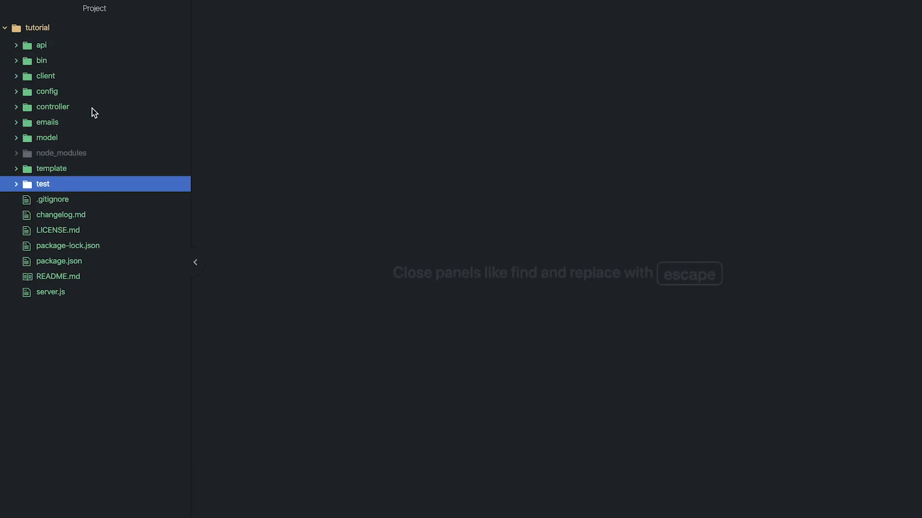
{"action": "mouse_move", "coordinate": [339, 176]}
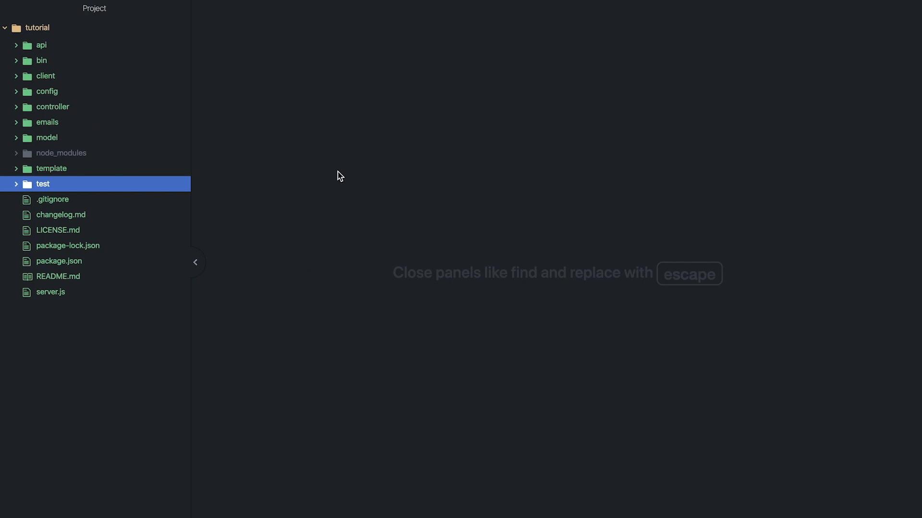
{"action": "mouse_move", "coordinate": [248, 100]}
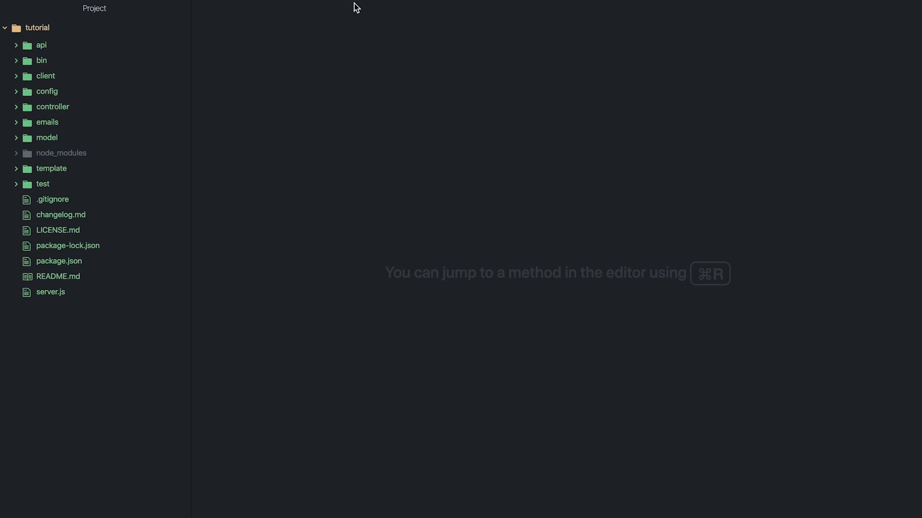
{"action": "left_click", "coordinate": [45, 76]}
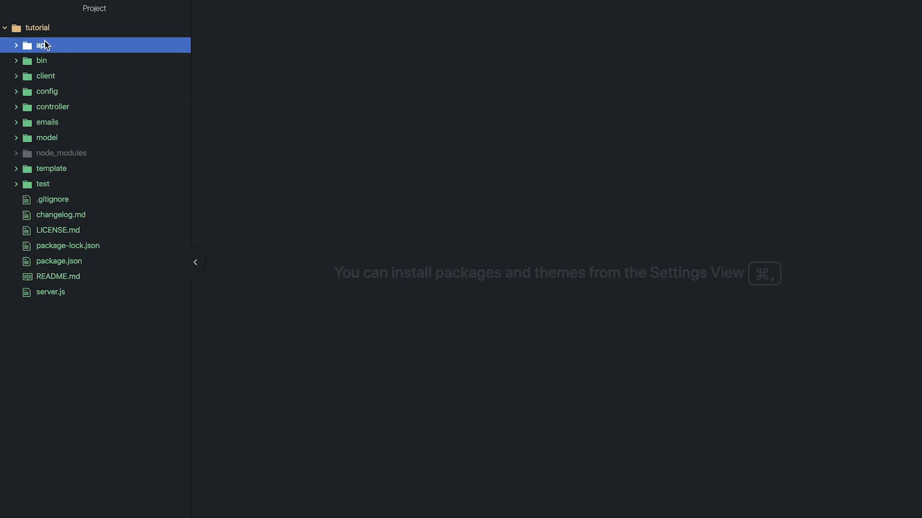
{"action": "left_click", "coordinate": [42, 45]}
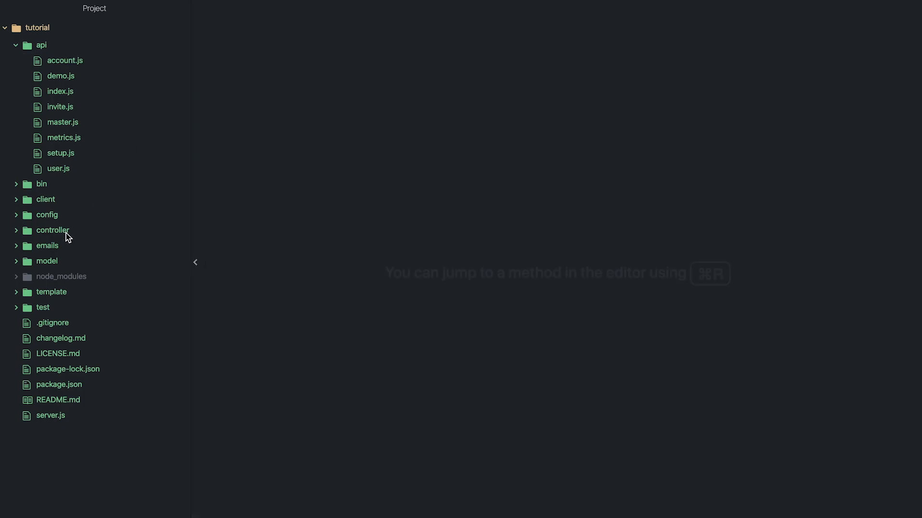
{"action": "left_click", "coordinate": [52, 230]}
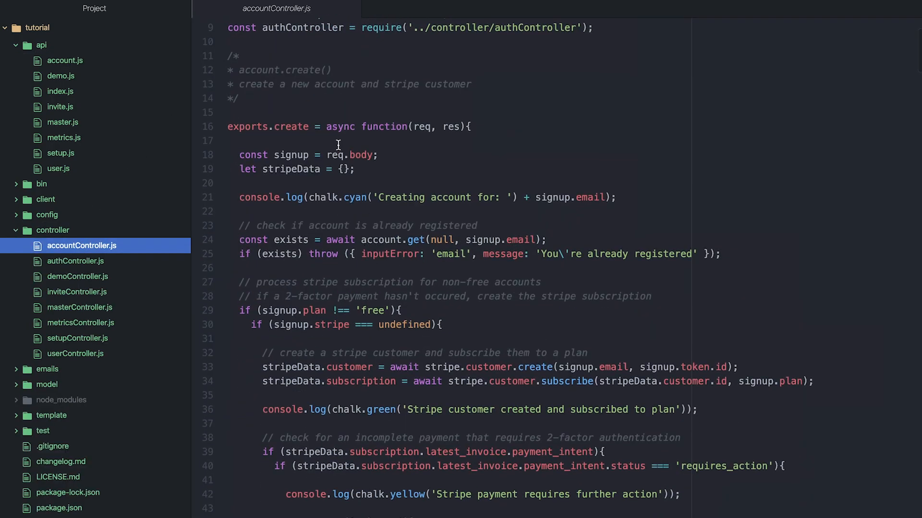
{"action": "scroll", "scroll_direction": "down", "scroll_amount": 3}
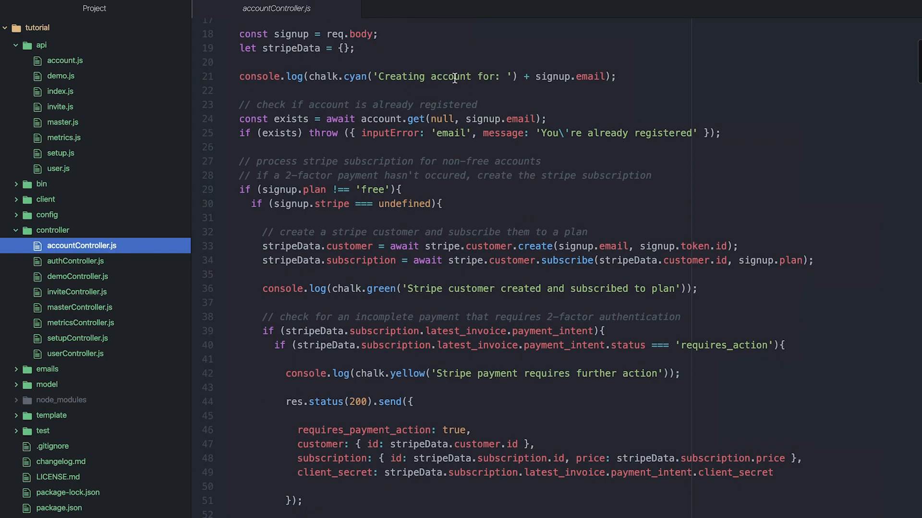
{"action": "mouse_move", "coordinate": [418, 380]}
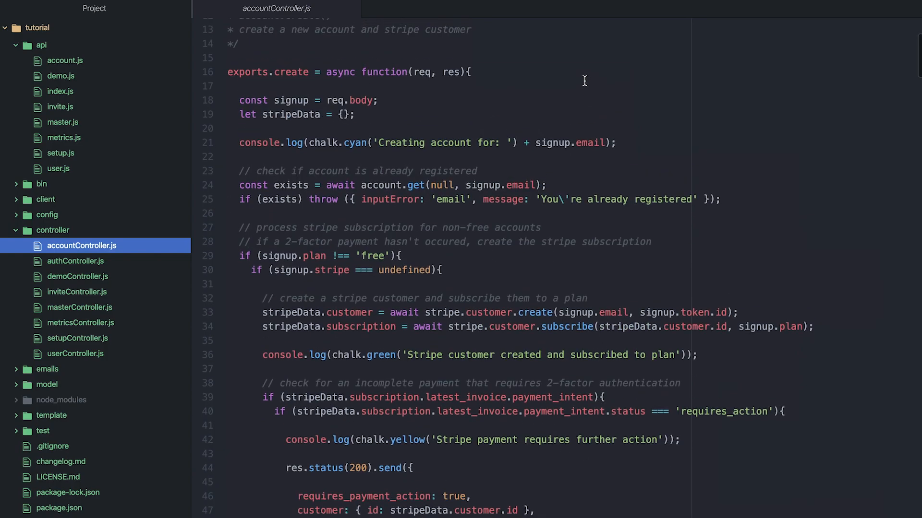
{"action": "mouse_move", "coordinate": [283, 199]}
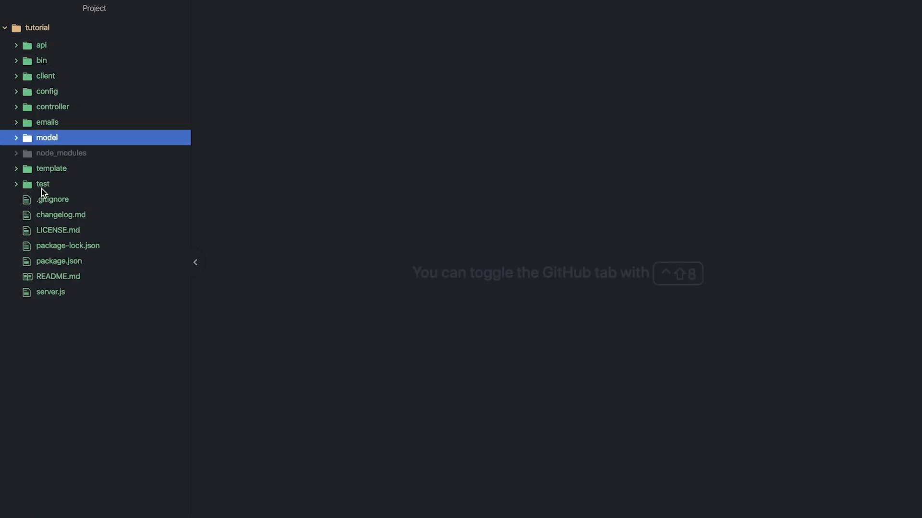
{"action": "left_click", "coordinate": [42, 60]}
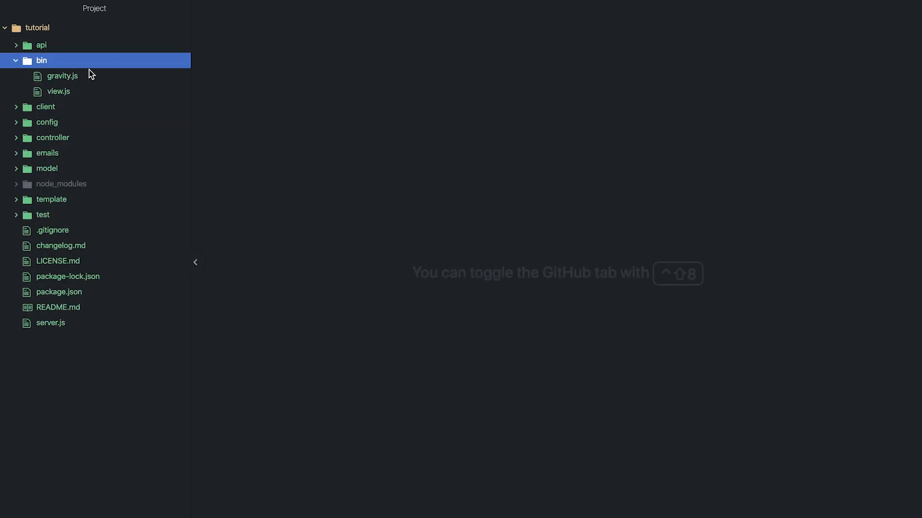
{"action": "left_click", "coordinate": [40, 60]}
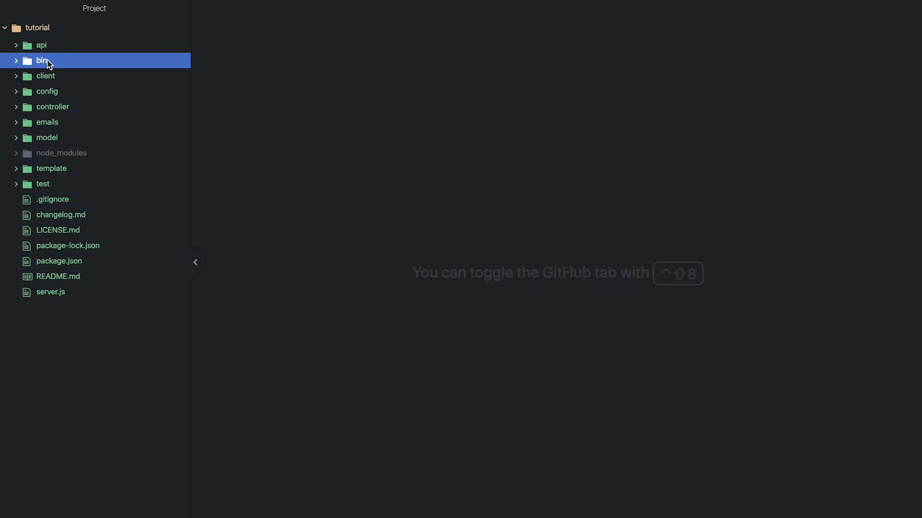
{"action": "left_click", "coordinate": [42, 184]}
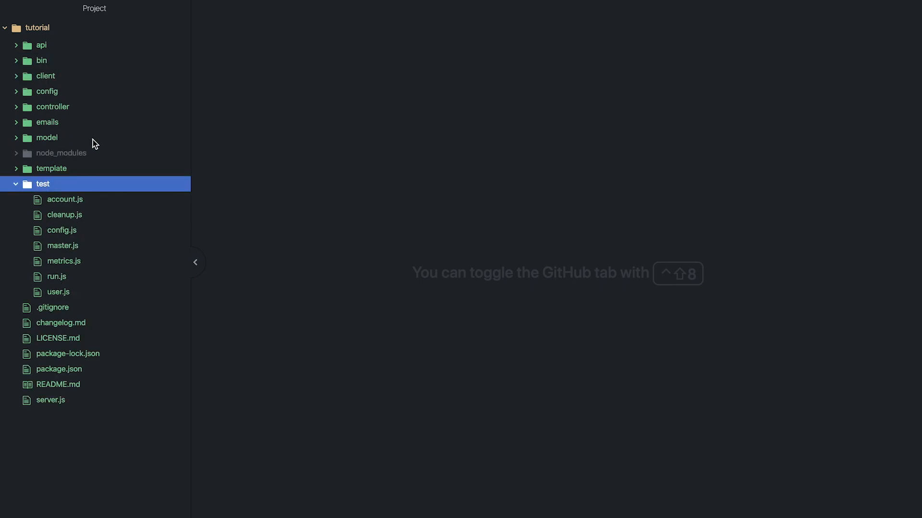
{"action": "left_click", "coordinate": [42, 184]}
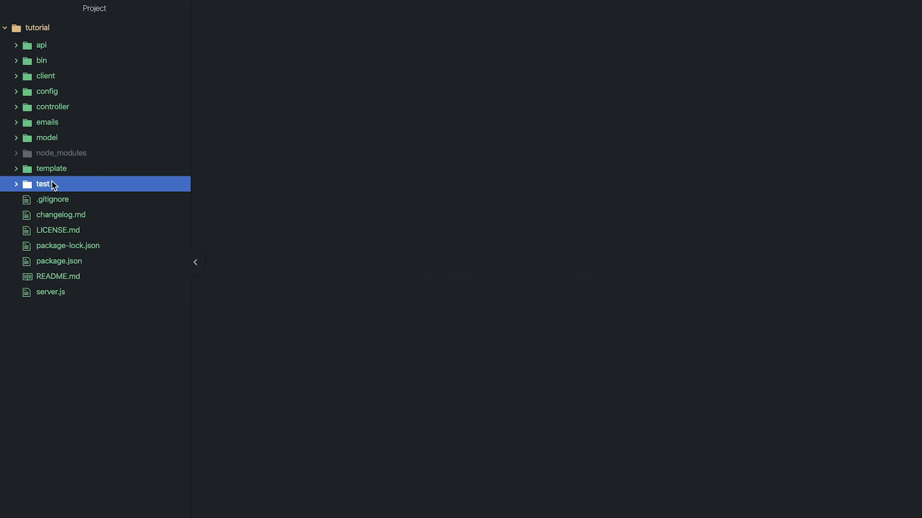